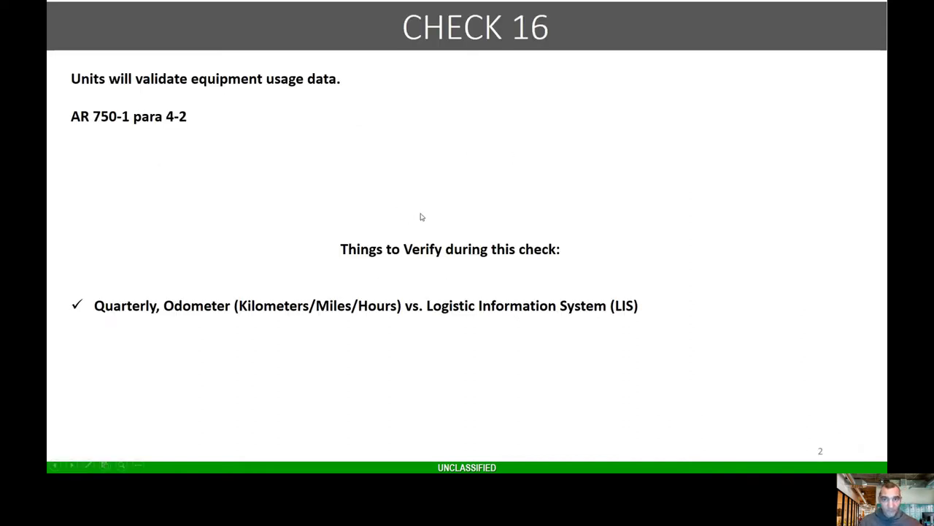
mouse_move(393, 203)
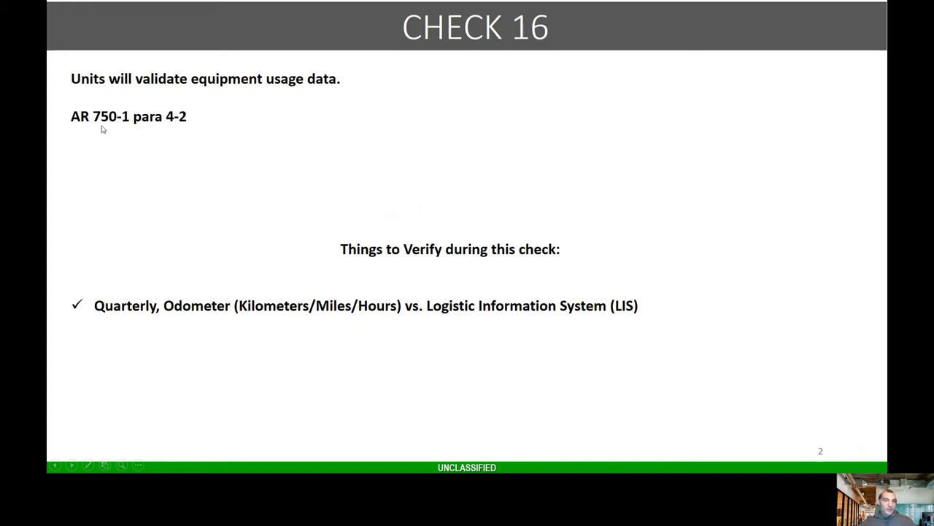
mouse_move(365, 270)
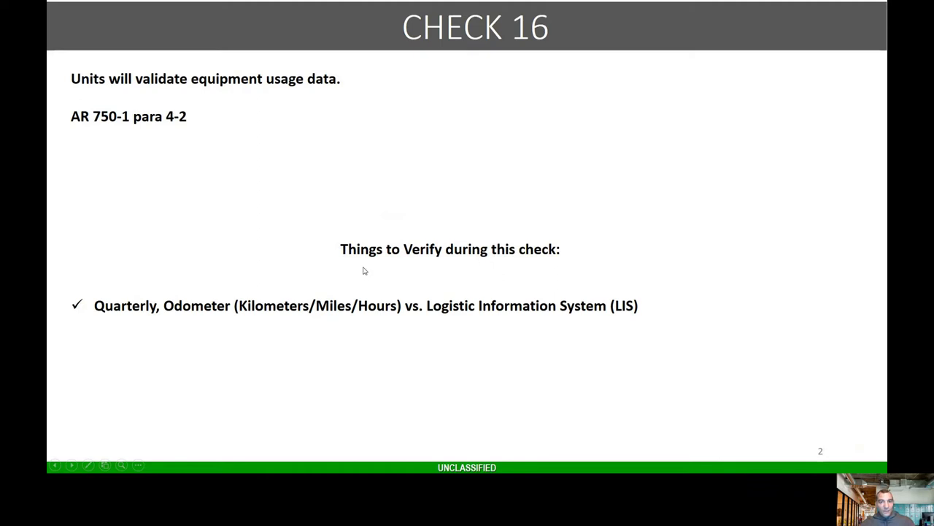
mouse_move(404, 248)
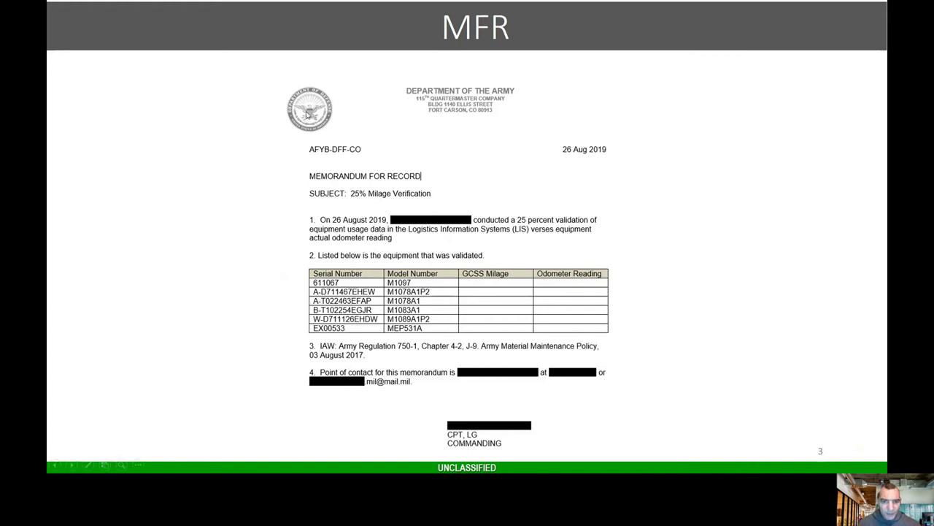
mouse_move(335, 228)
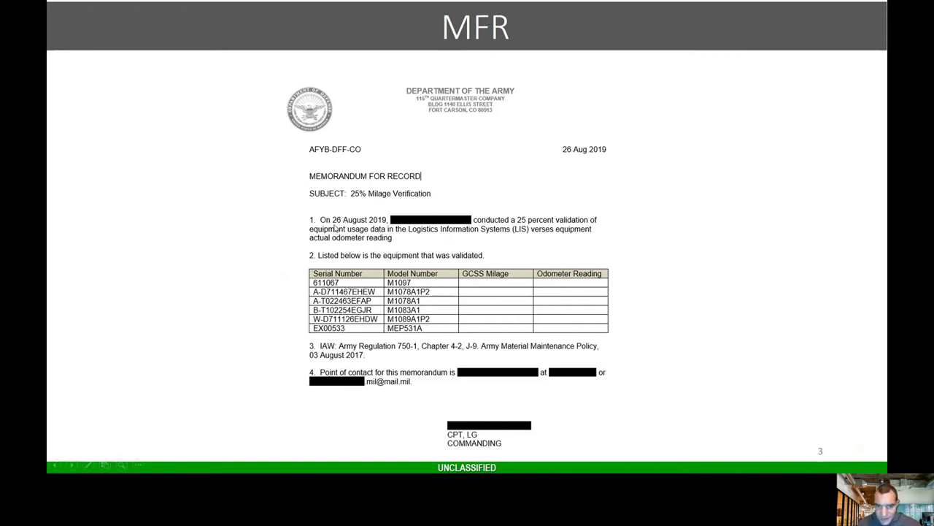
mouse_move(482, 231)
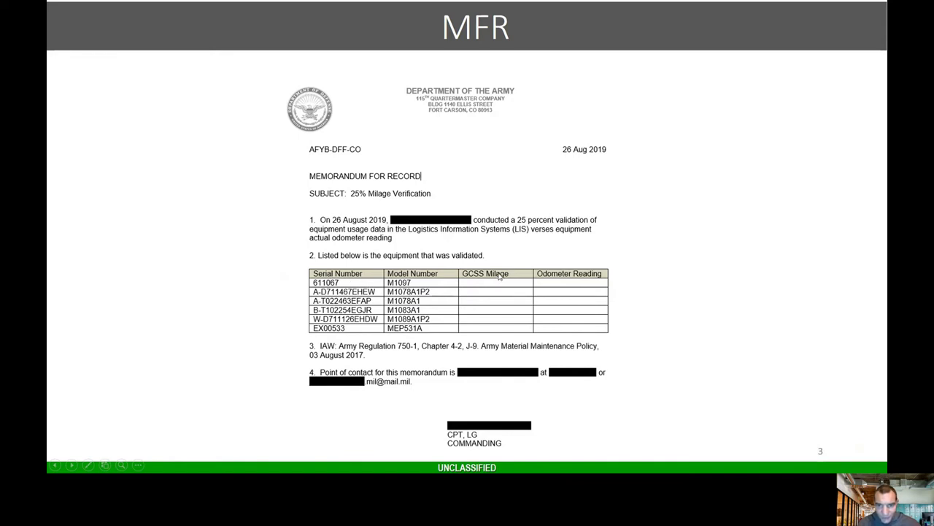
mouse_move(668, 283)
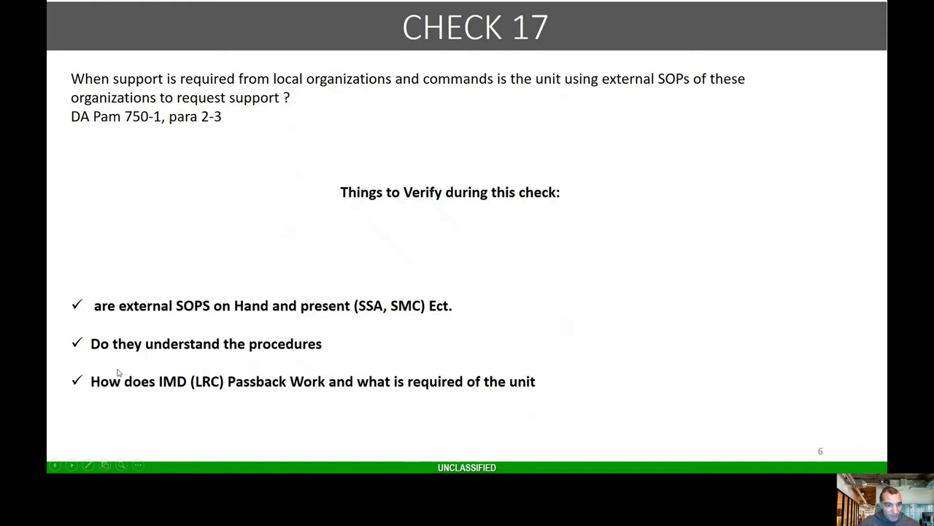
mouse_move(351, 351)
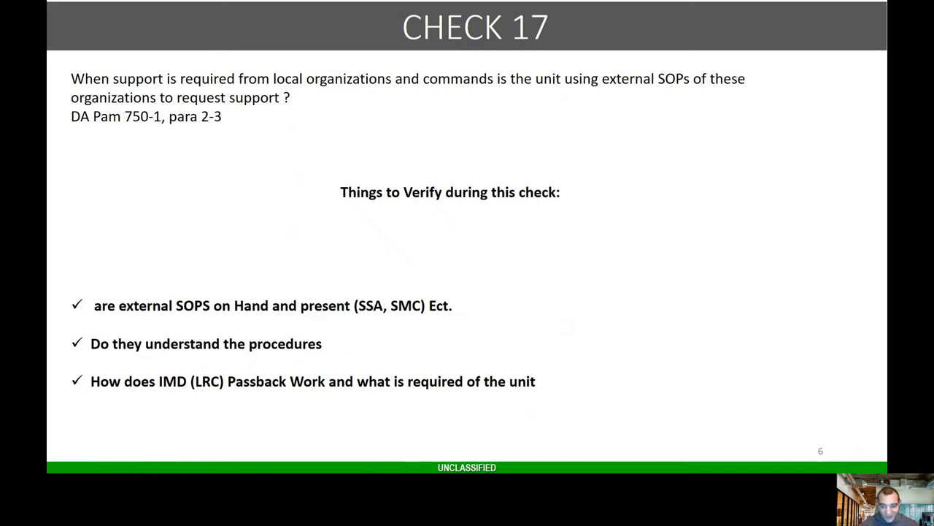
Advance to slide 6, Check 17, on requesting support through external SOPs
key("right")
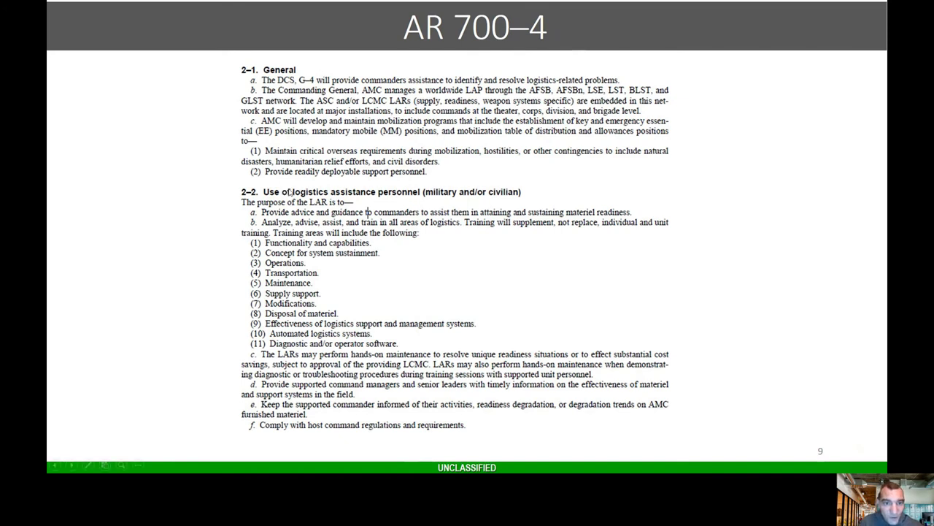
mouse_move(361, 197)
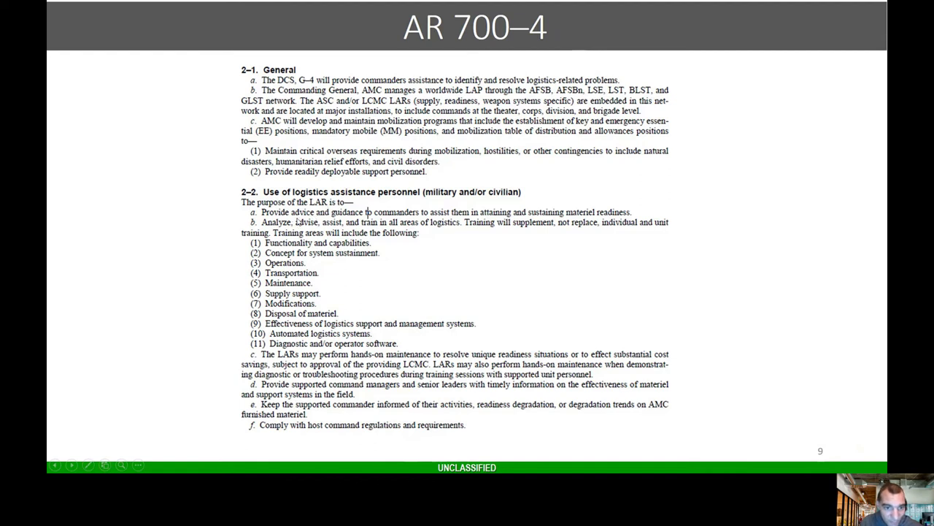
mouse_move(477, 219)
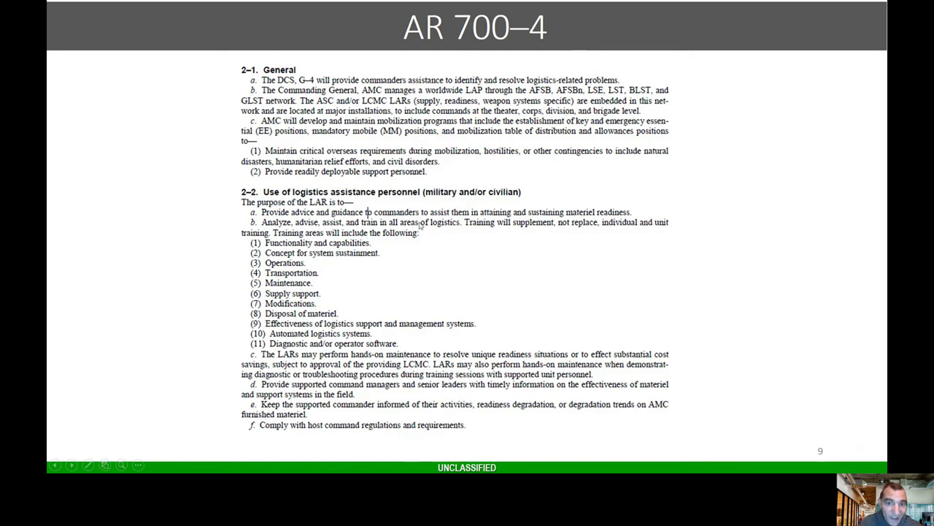
mouse_move(507, 225)
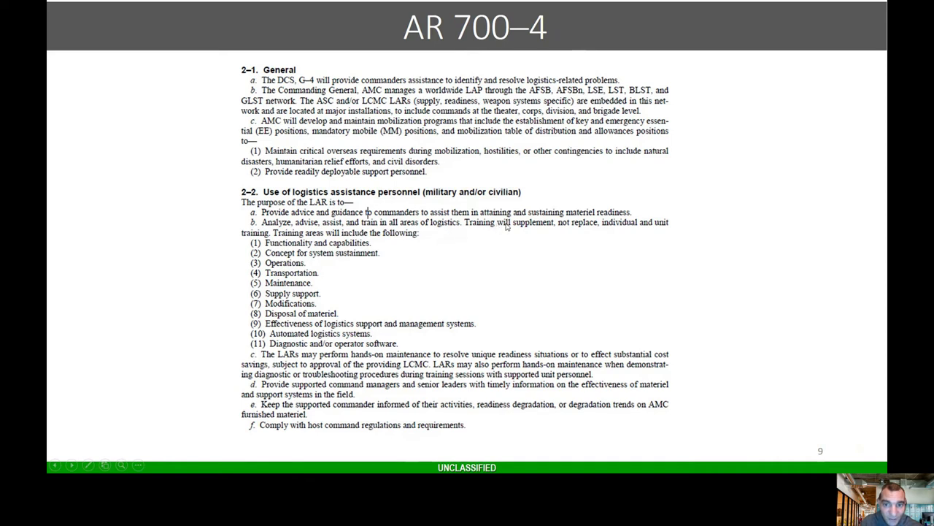
mouse_move(578, 229)
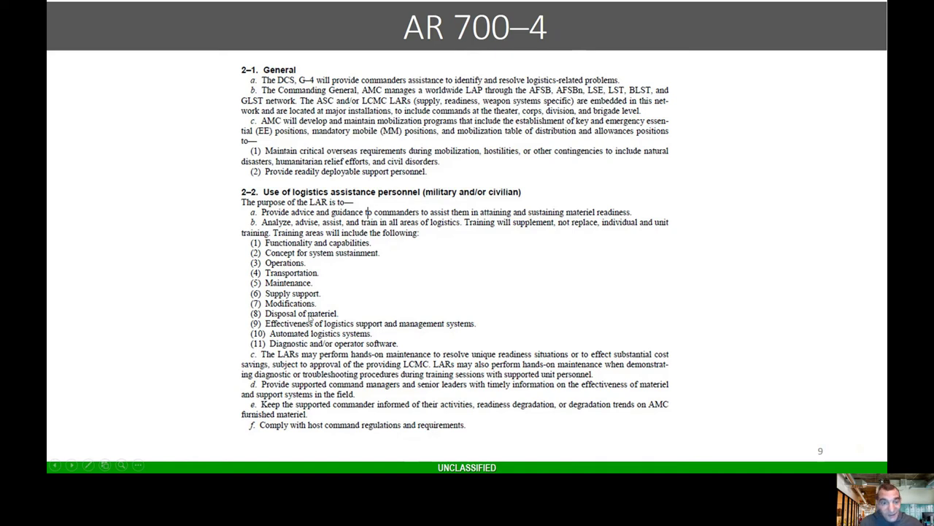
mouse_move(336, 347)
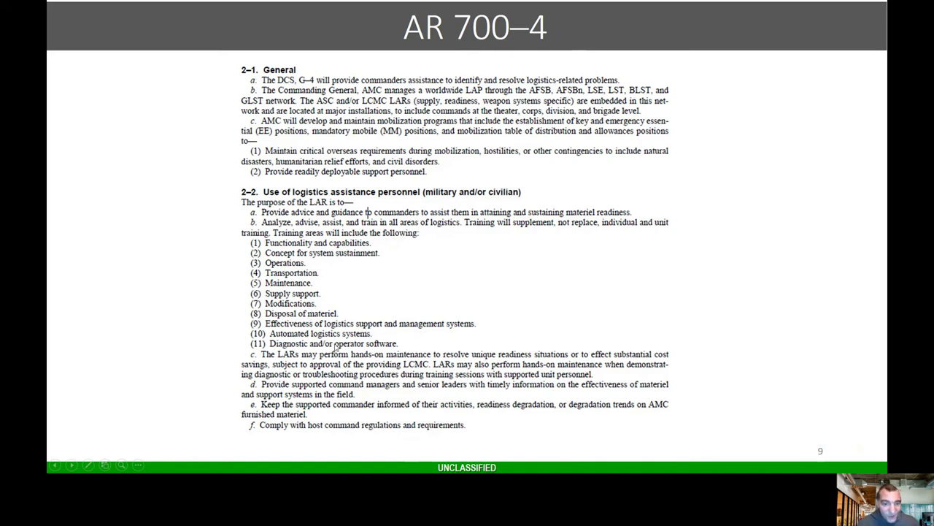
mouse_move(467, 287)
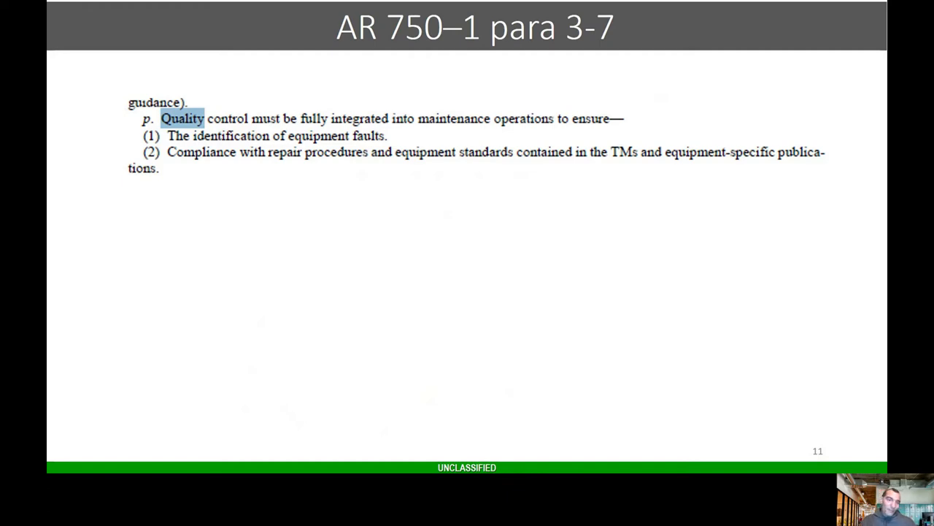
Advance to slide 12, SOP Examples, with its QA/QC procedure excerpts
key("Right")
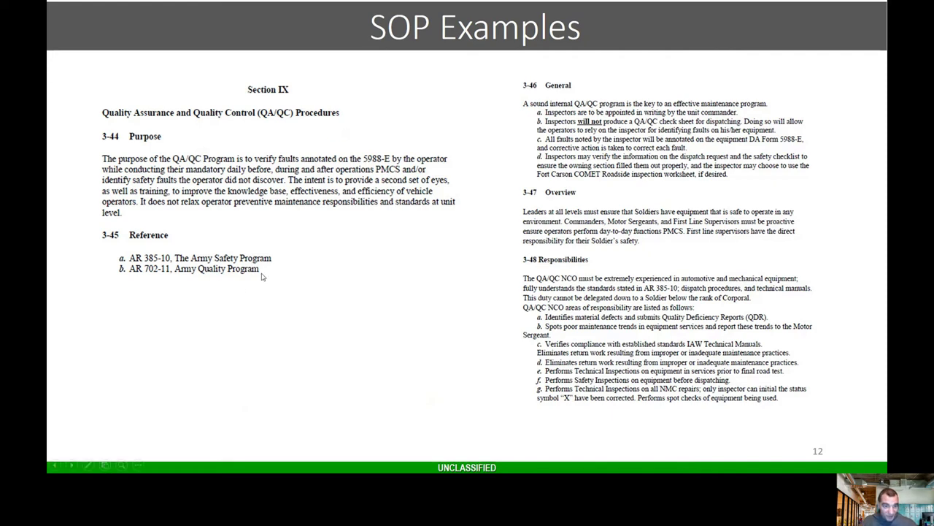
mouse_move(213, 210)
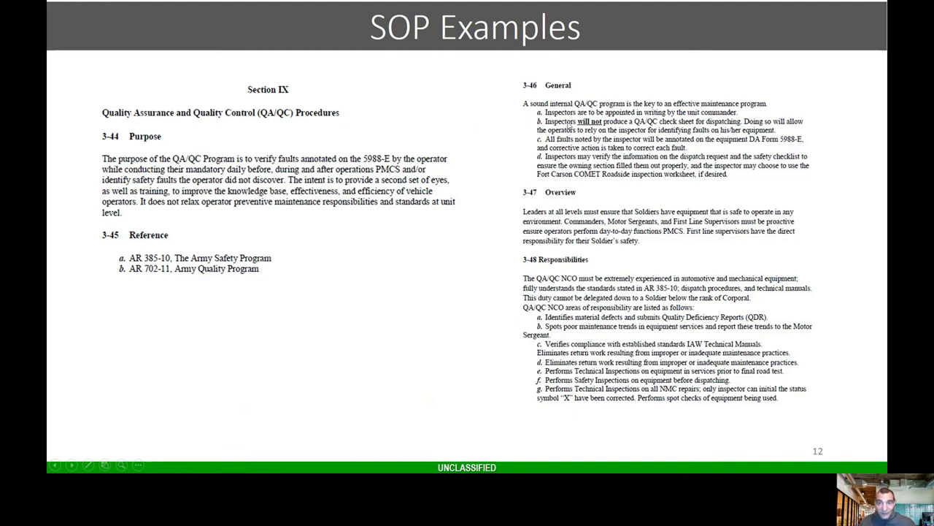
mouse_move(616, 125)
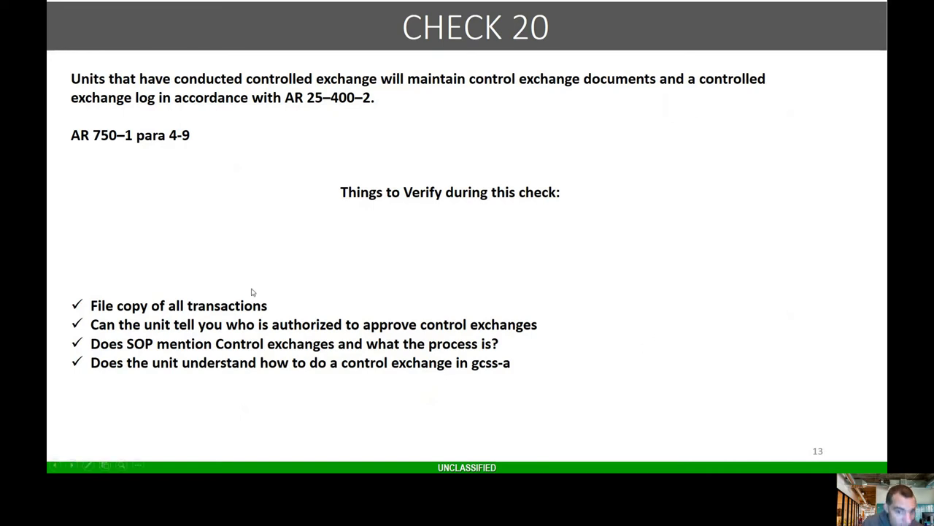
mouse_move(284, 409)
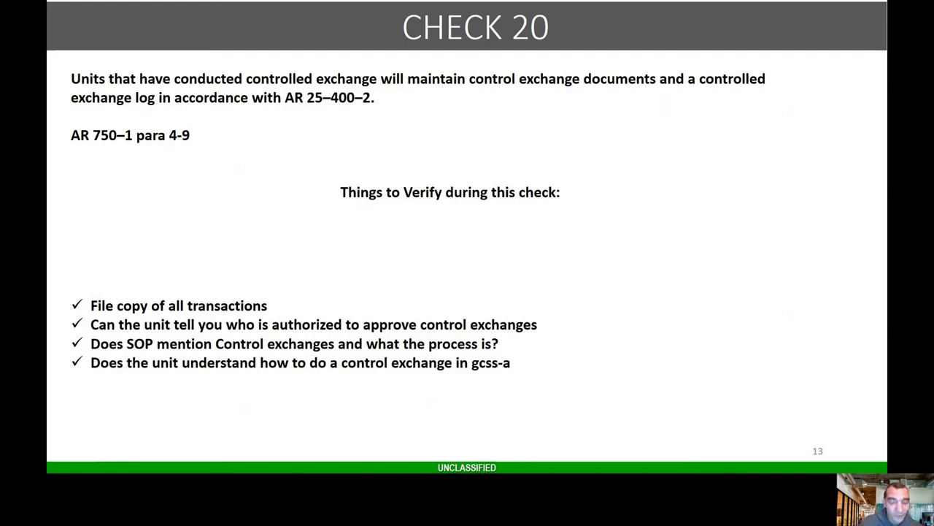
key("right")
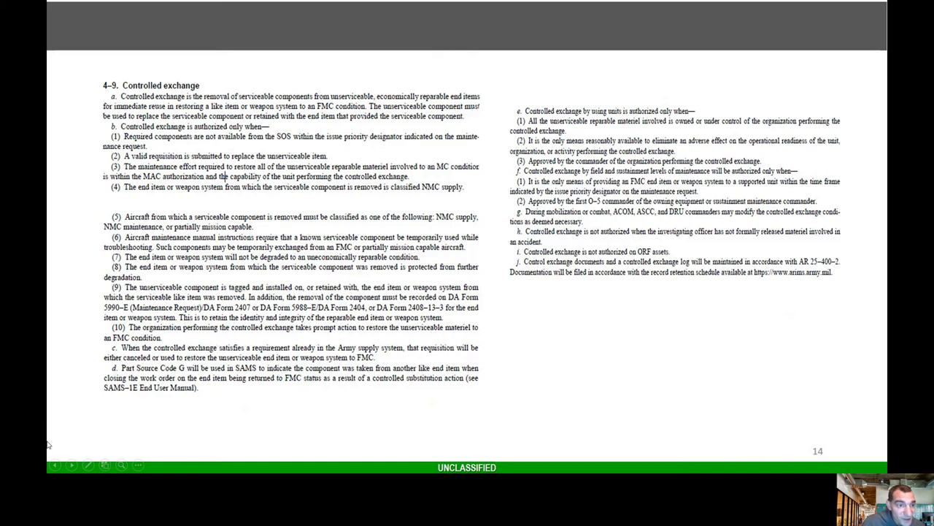
mouse_move(216, 210)
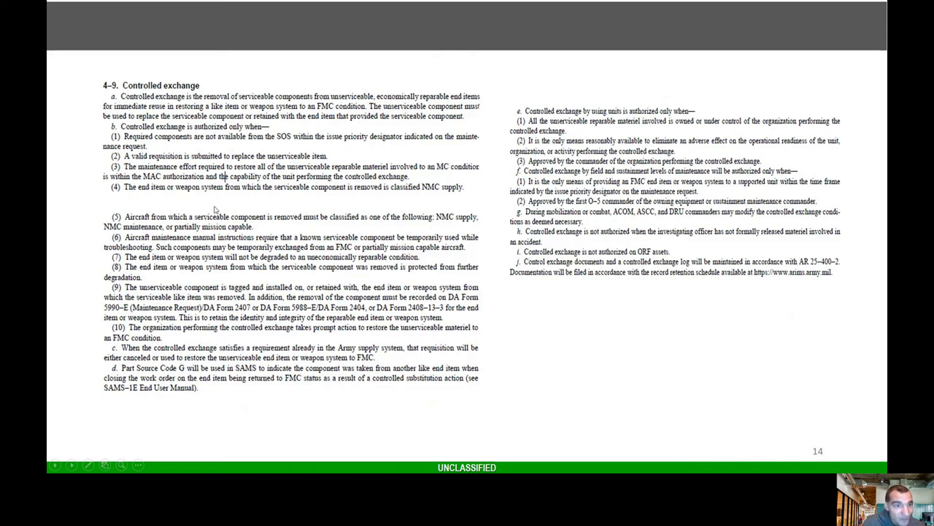
mouse_move(337, 198)
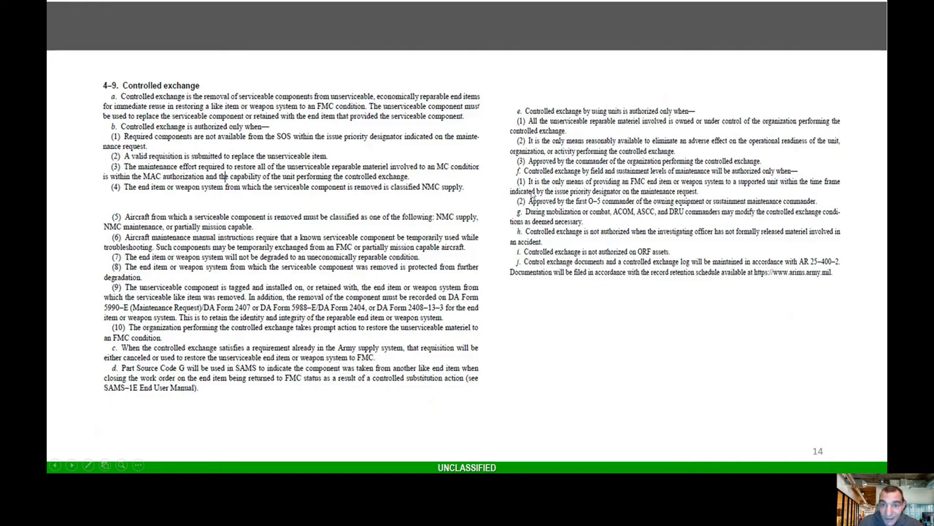
mouse_move(644, 187)
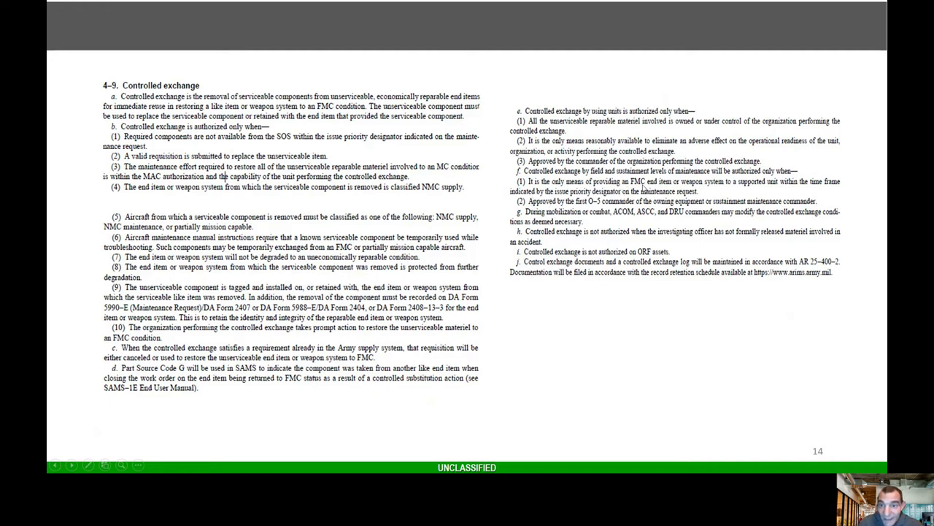
mouse_move(790, 188)
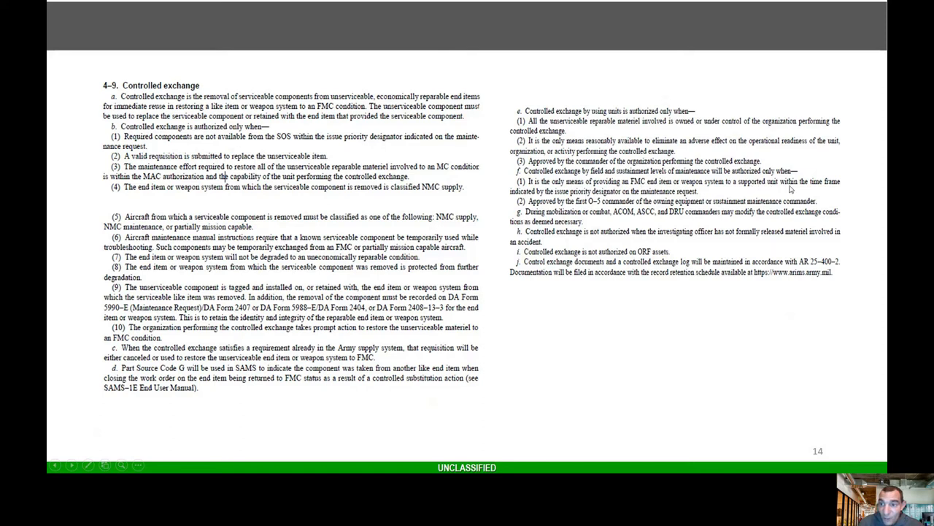
mouse_move(579, 192)
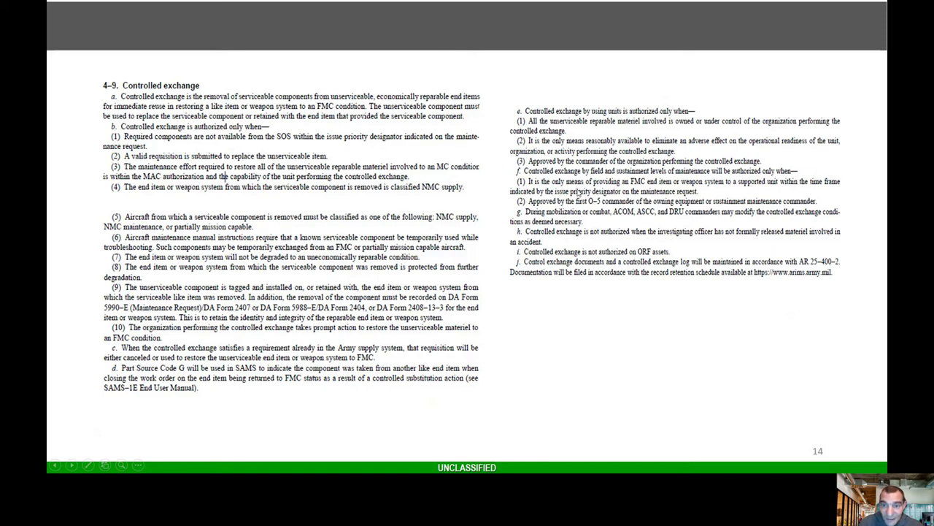
mouse_move(595, 197)
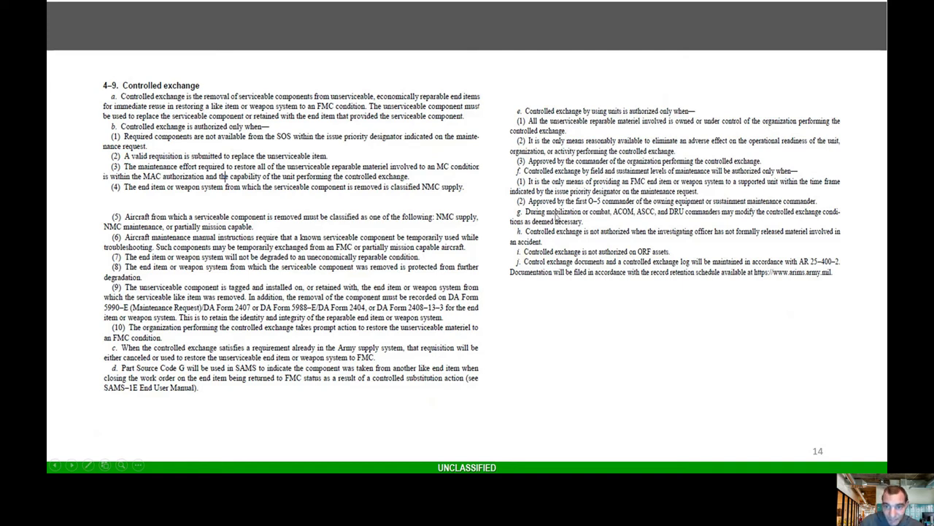
mouse_move(591, 256)
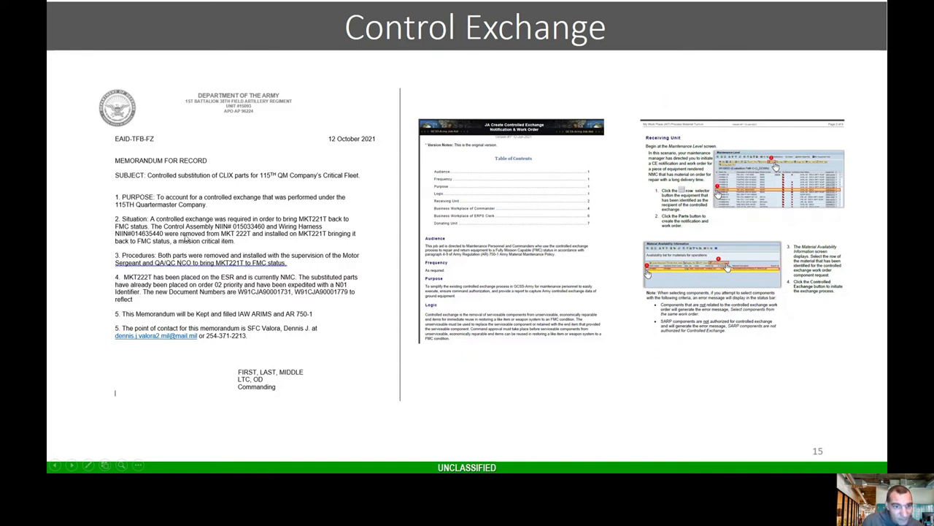
mouse_move(478, 145)
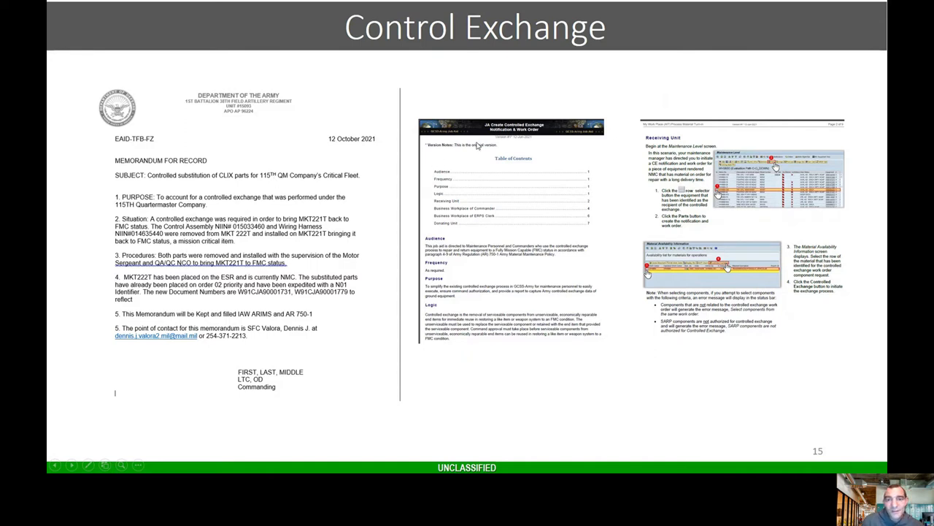
mouse_move(684, 236)
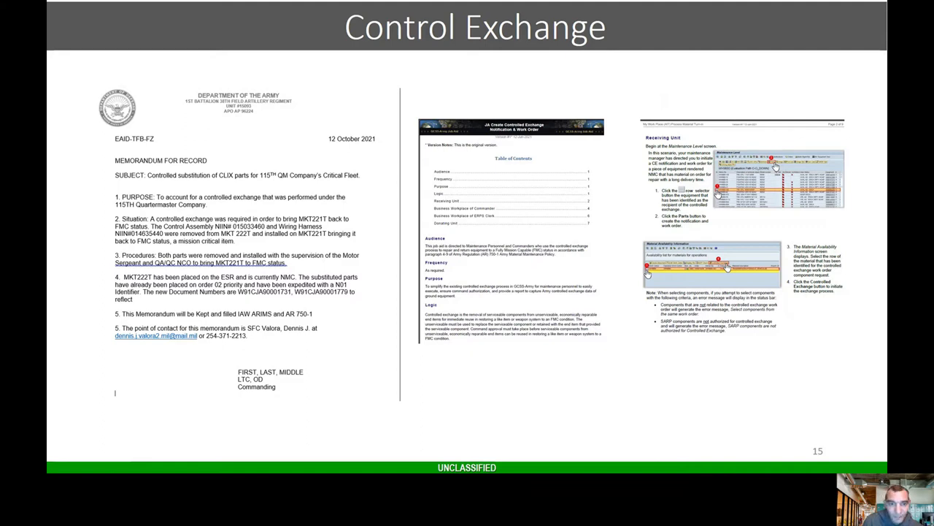
Advance from slide 15 to slide 16, Check 21, on commanders' maintenance inspections
key("Right")
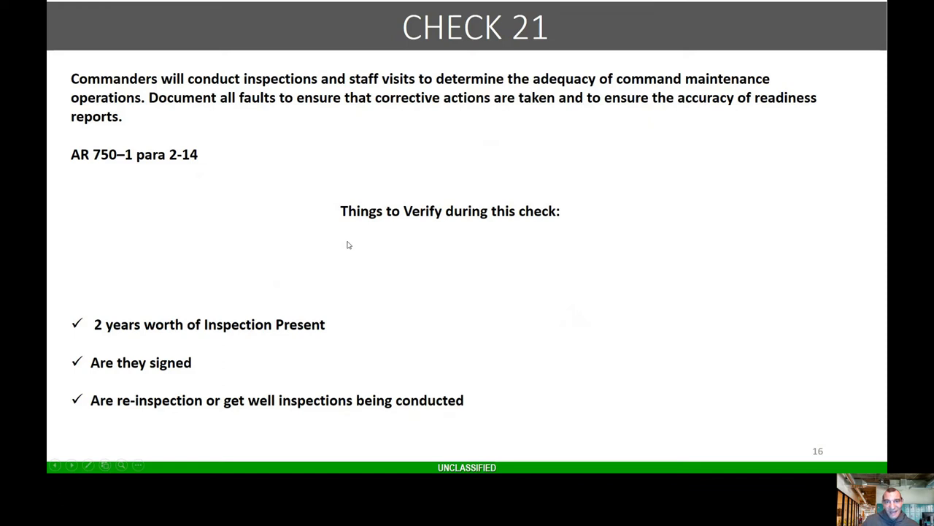
mouse_move(558, 171)
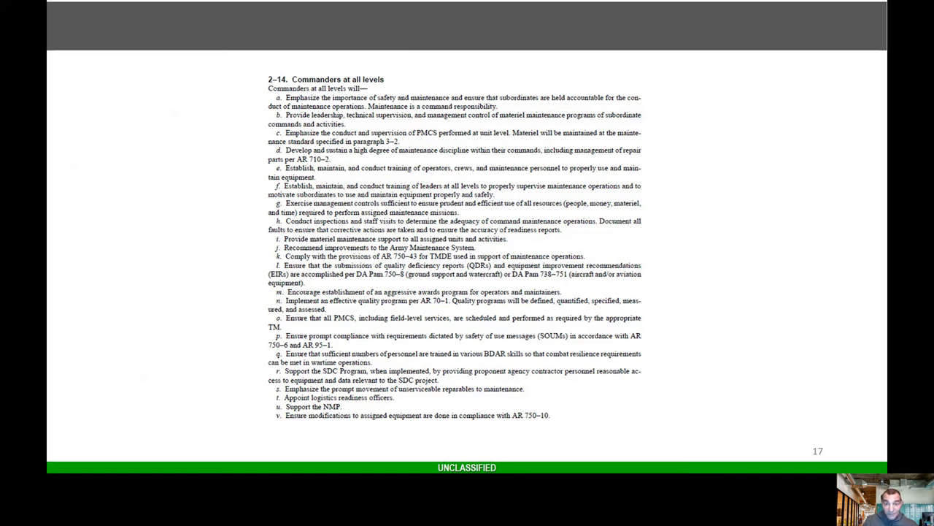
Advance to slide 19, the paragraph 2–4 motor pool and shop safety excerpt
key("right")
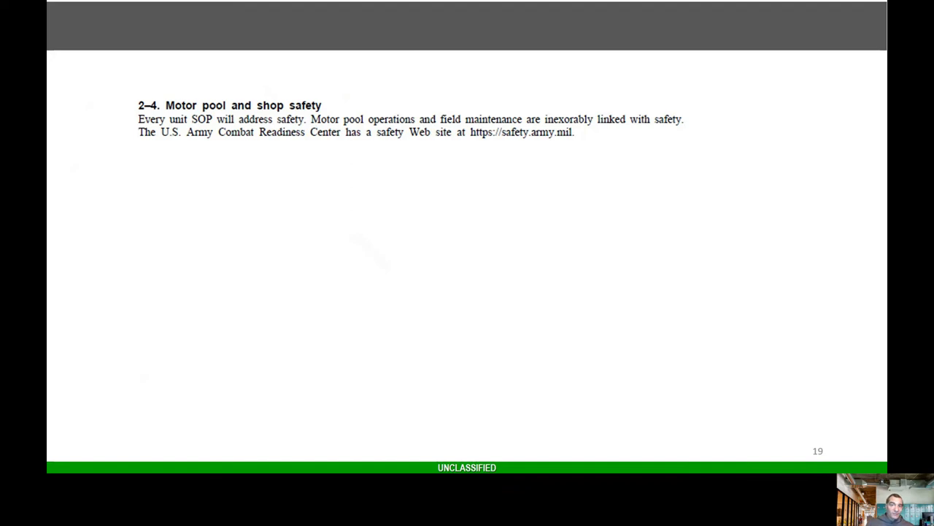
Advance past the slide 20 Safety APPT Orders memo to the slide 22 shop safety rules
key("right")
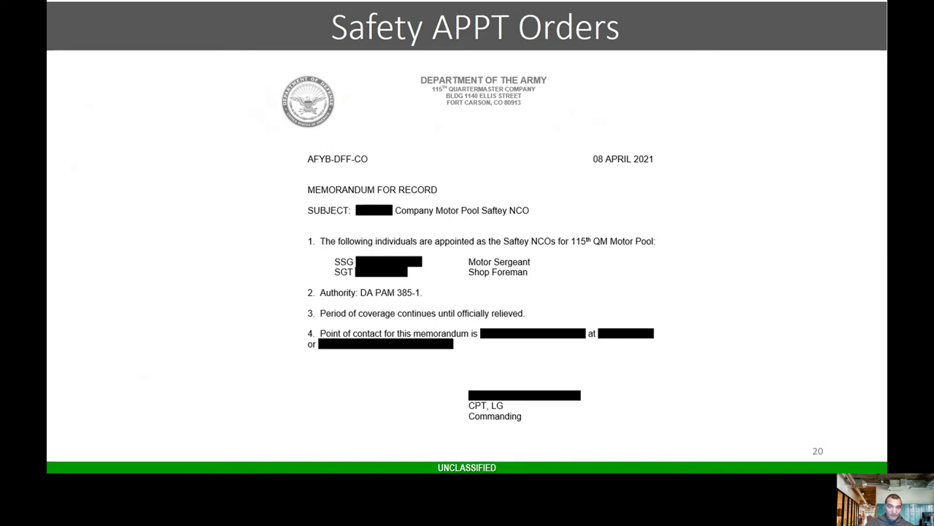
key("right")
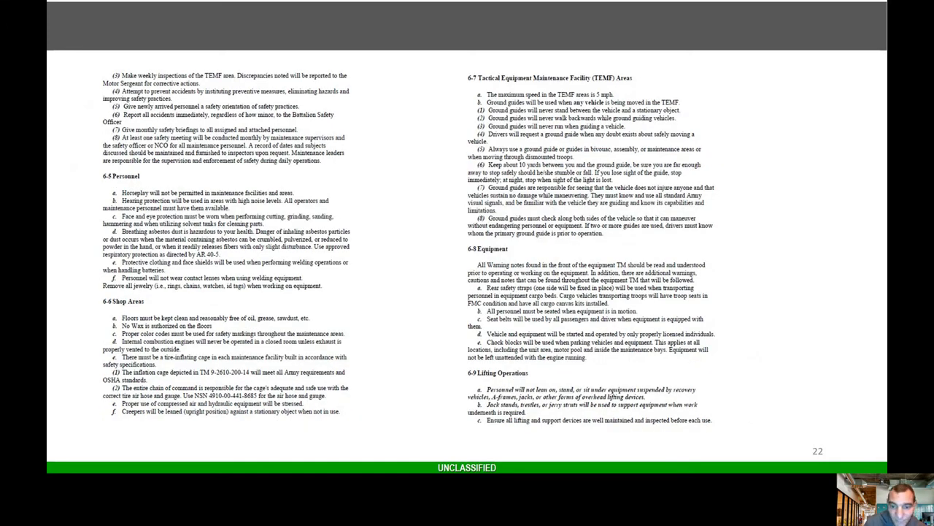
scroll("down", 3)
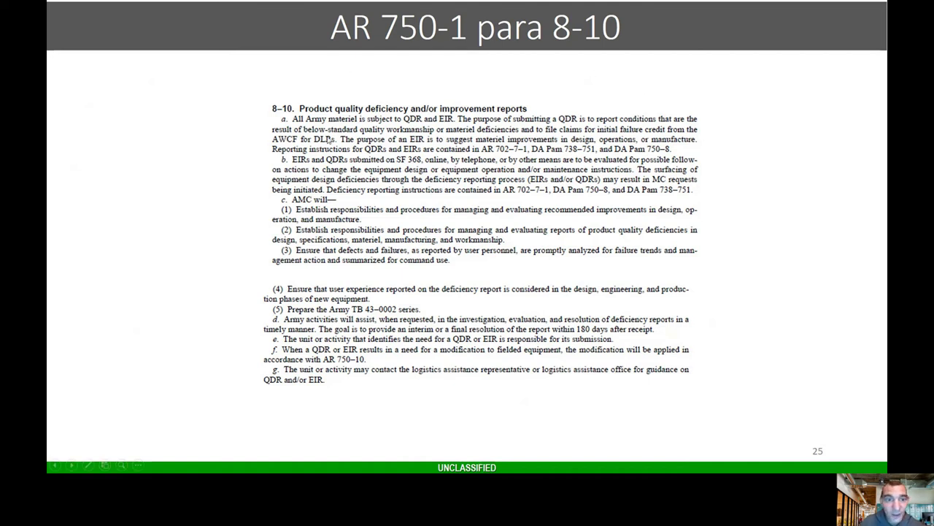
mouse_move(263, 173)
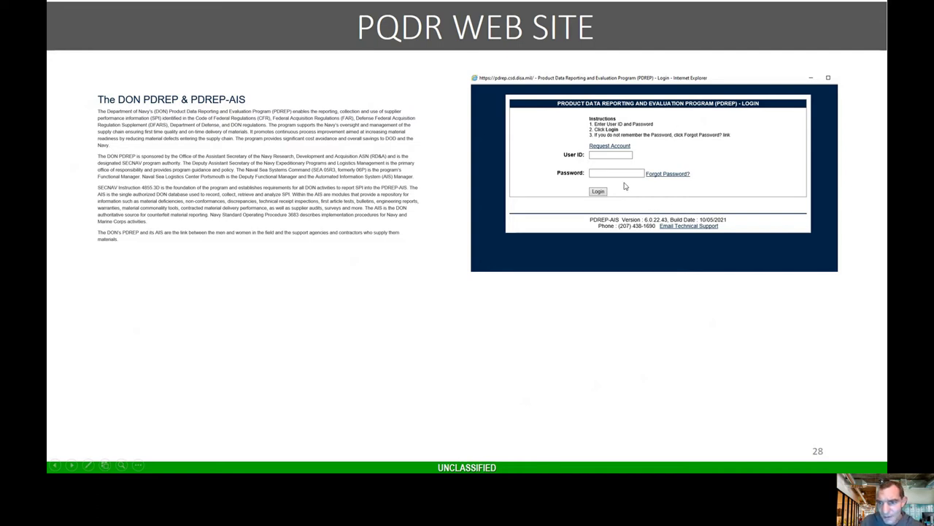
mouse_move(749, 190)
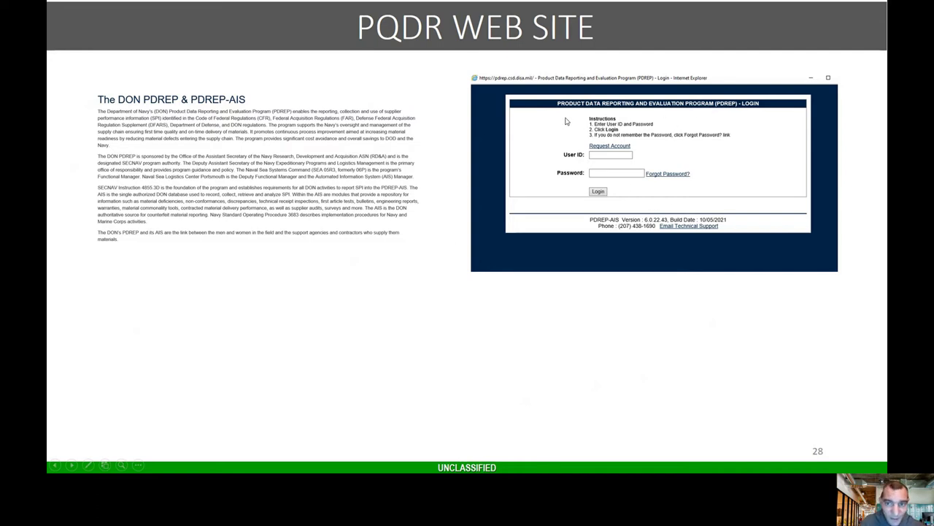
mouse_move(493, 190)
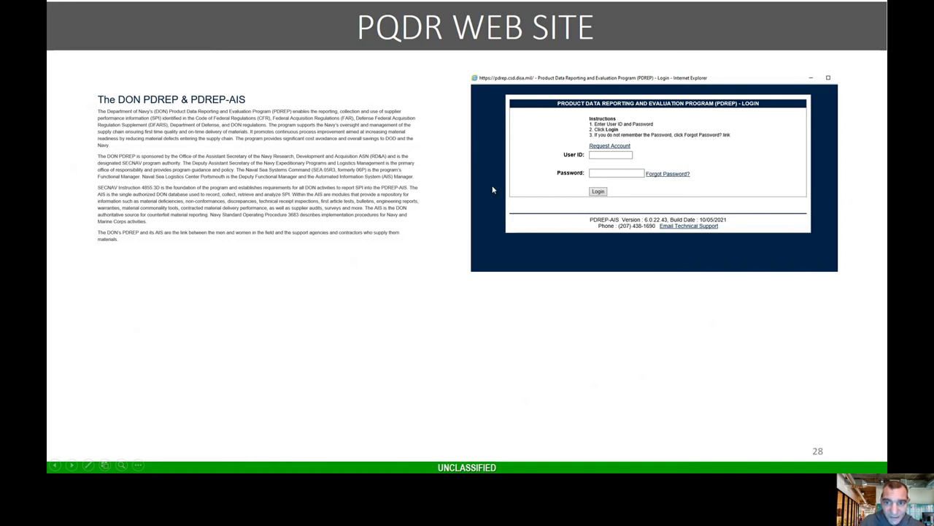
mouse_move(712, 172)
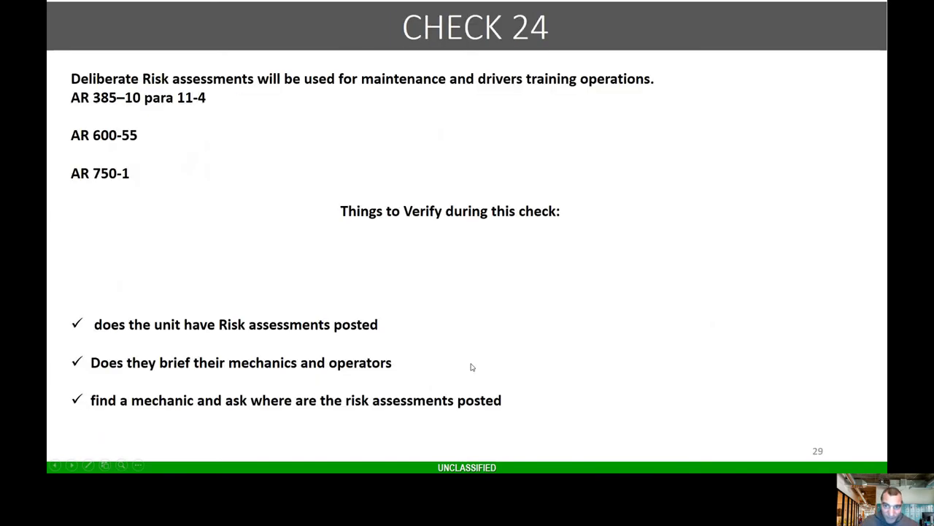
Advance to slide 29, Check 24, on posting deliberate risk assessments
key("Right")
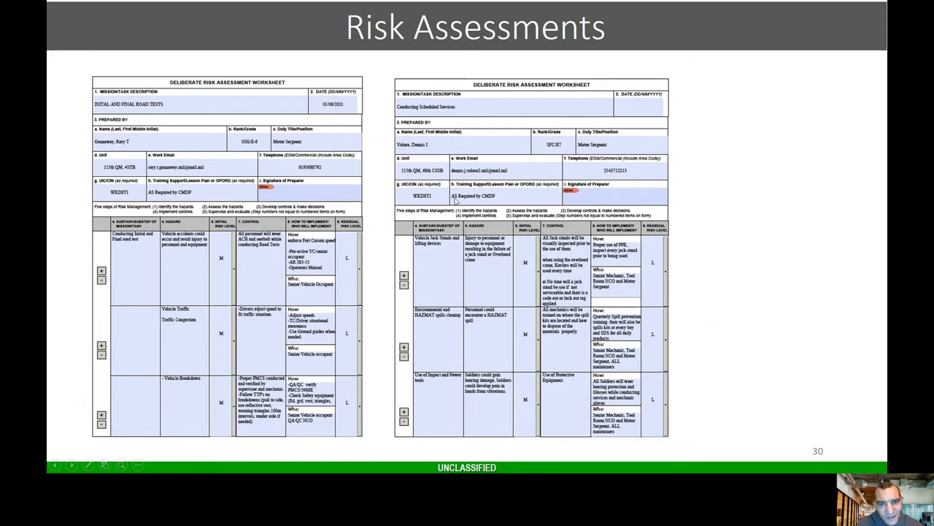
mouse_move(461, 231)
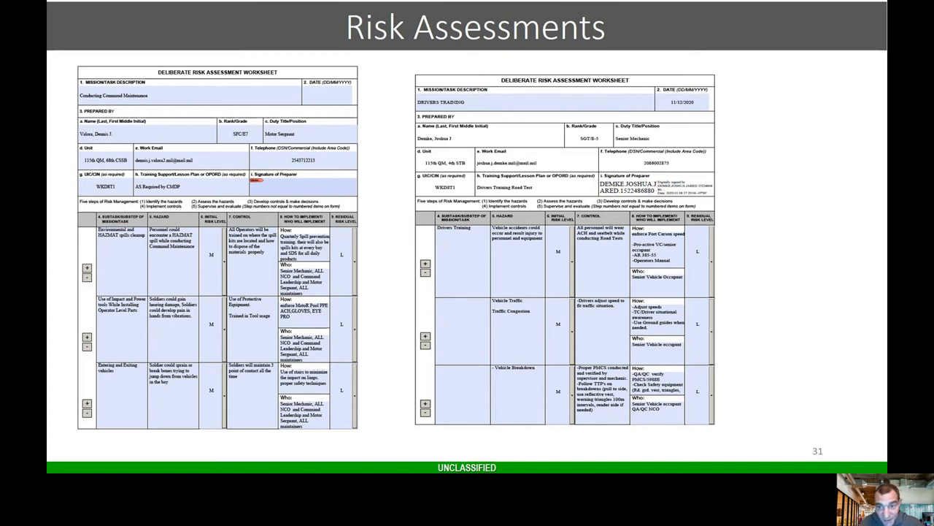
Advance through the Risk Assessments worksheet slides 30 and 31
key("right")
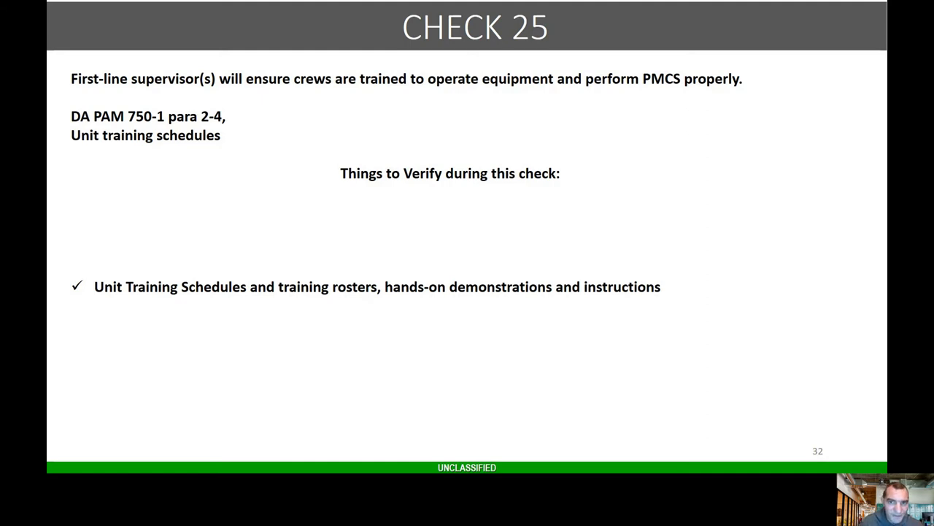
Advance to slide 32, Check 25, on crew equipment operation and PMCS training
key("right")
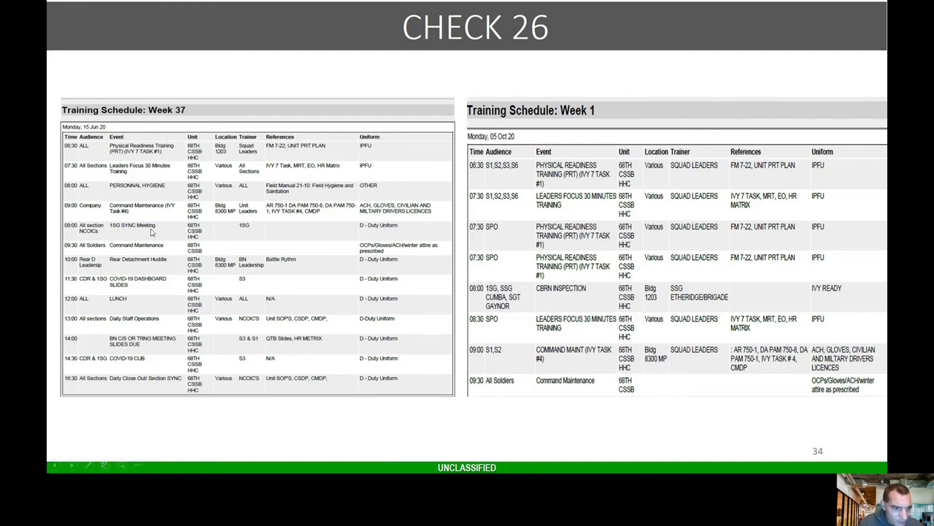
mouse_move(190, 318)
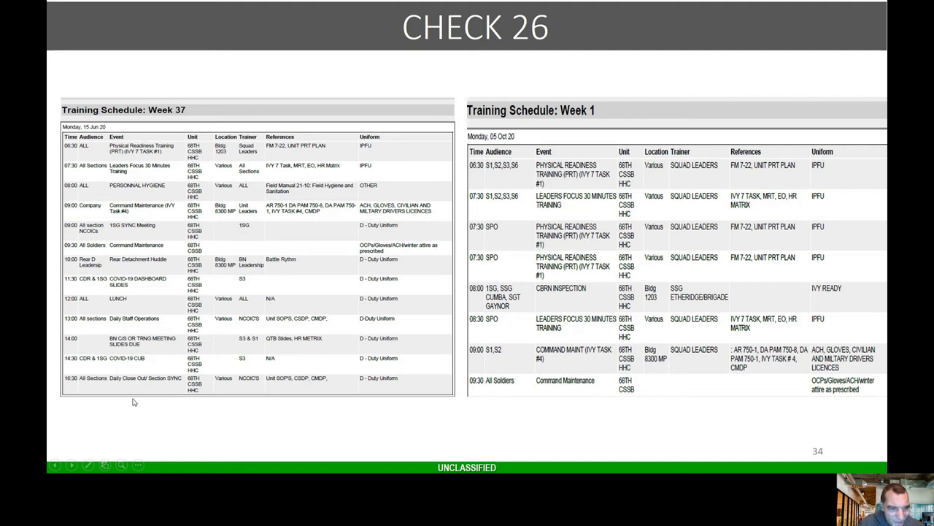
mouse_move(536, 297)
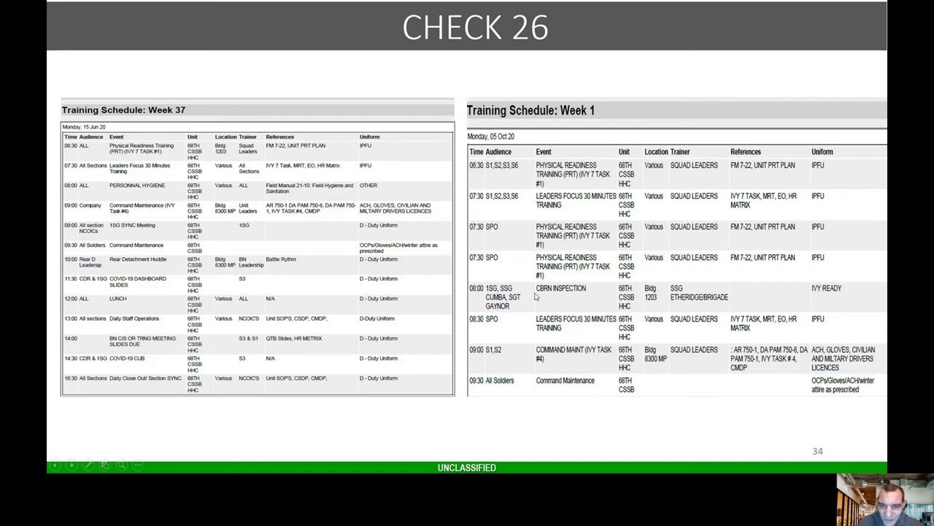
mouse_move(545, 406)
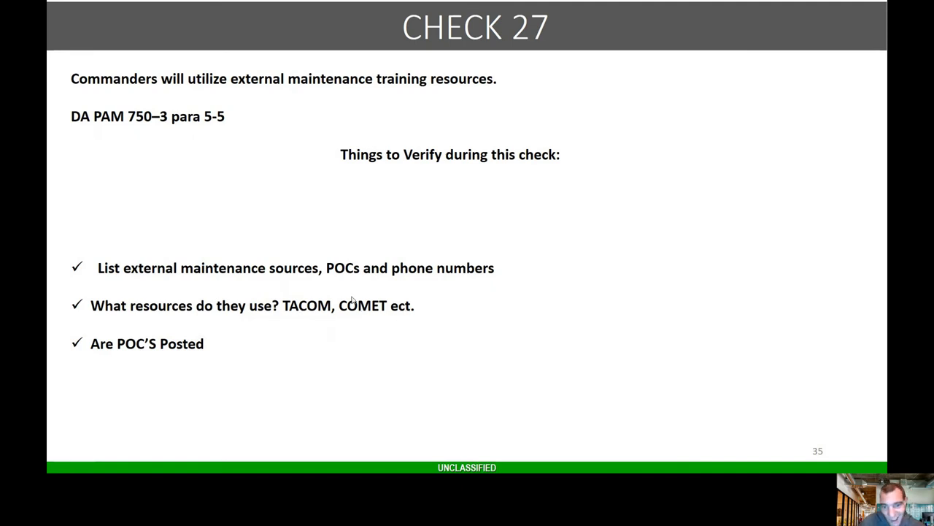
mouse_move(369, 344)
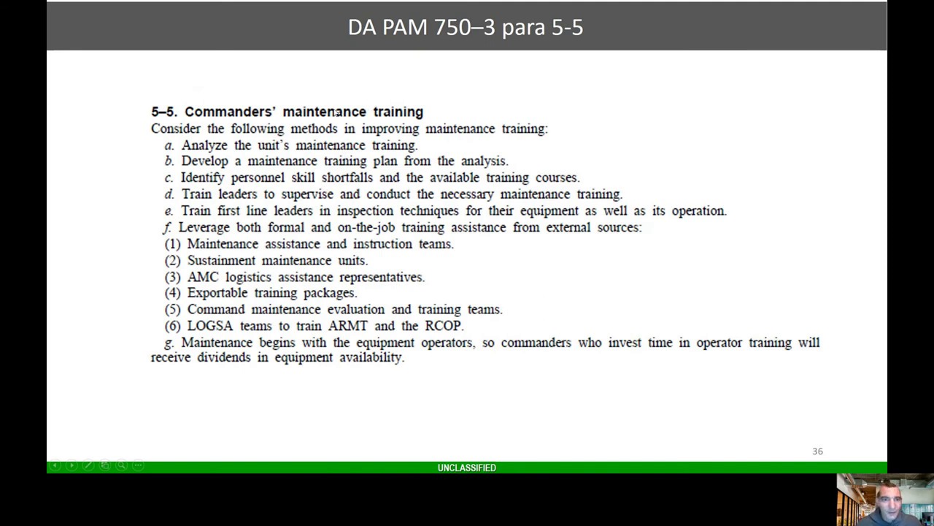
mouse_move(245, 183)
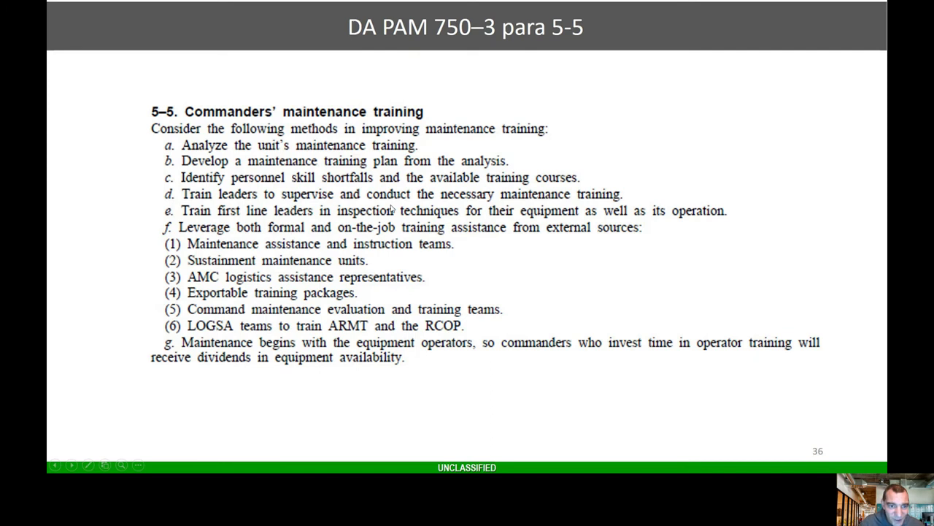
mouse_move(413, 137)
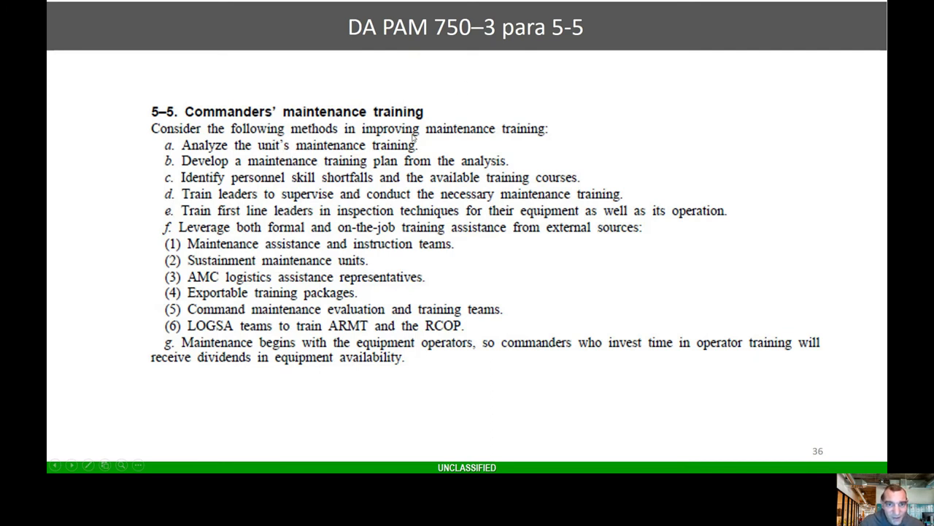
mouse_move(197, 152)
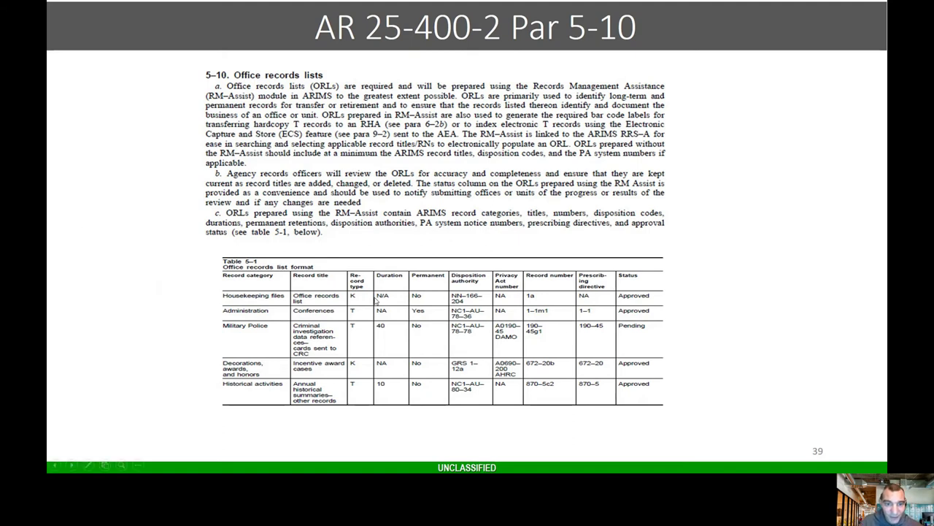
Advance to slide 39, AR 25-400-2 Par 5-10, on office records lists
key("Right")
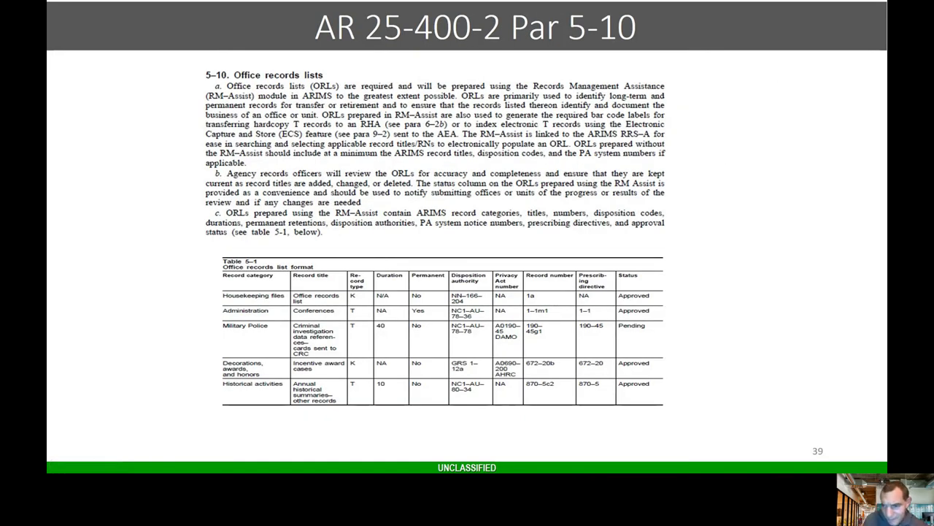
key("right")
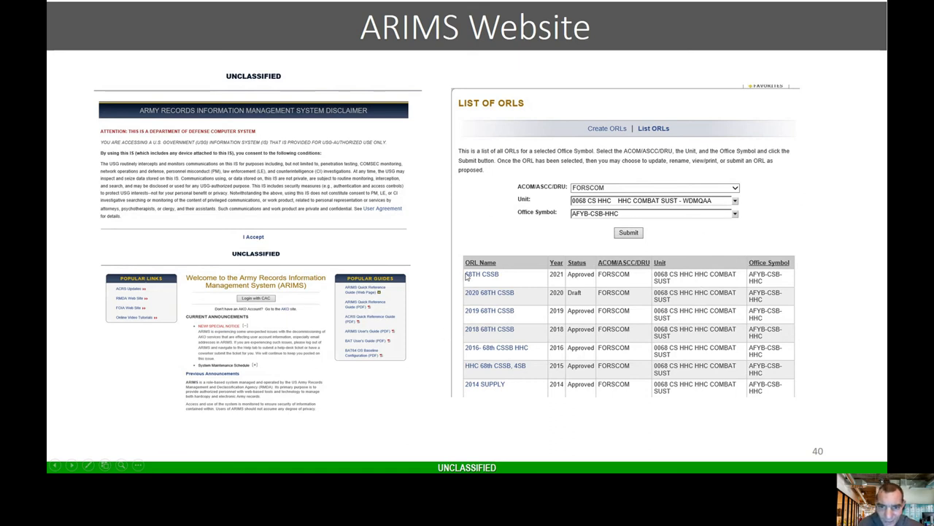
mouse_move(592, 283)
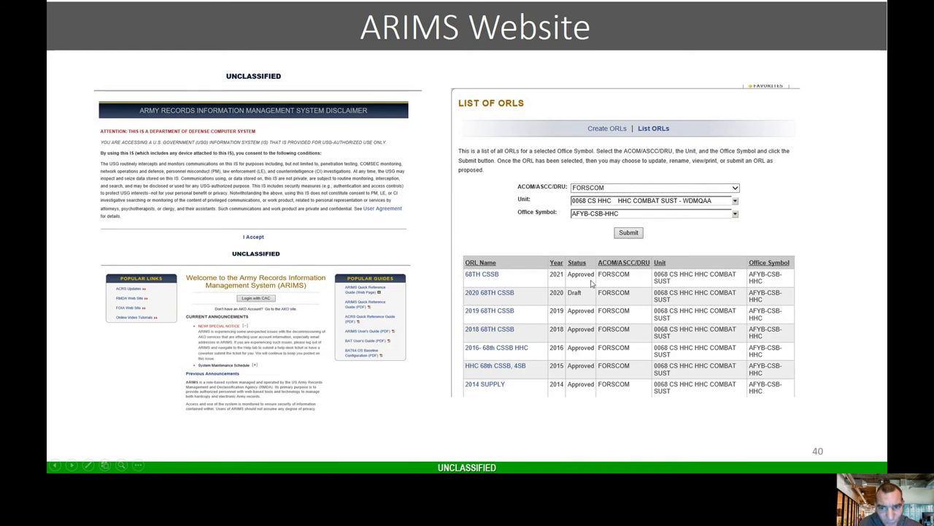
mouse_move(576, 300)
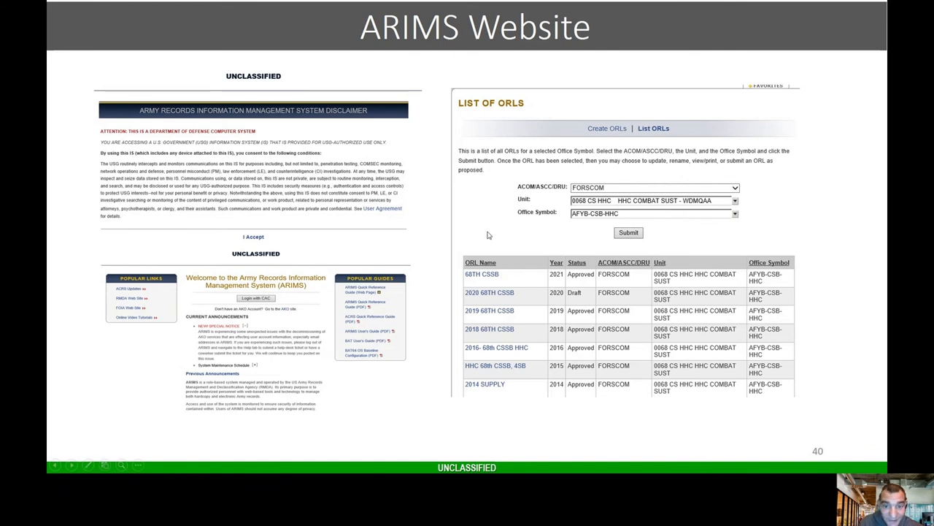
mouse_move(490, 232)
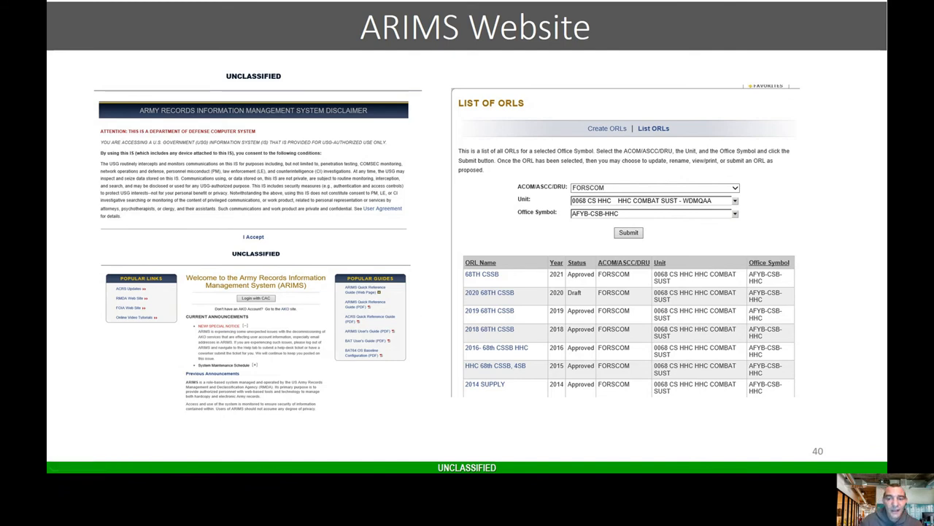
Advance past the ARIMS Website slide to slide 41, the 68TH CSSB Approved Records list
left_click(490, 311)
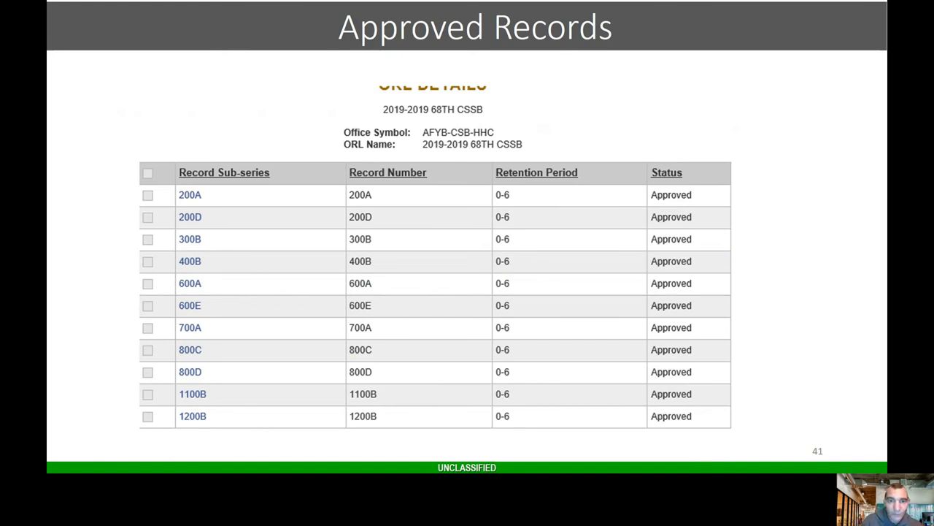
key("Right")
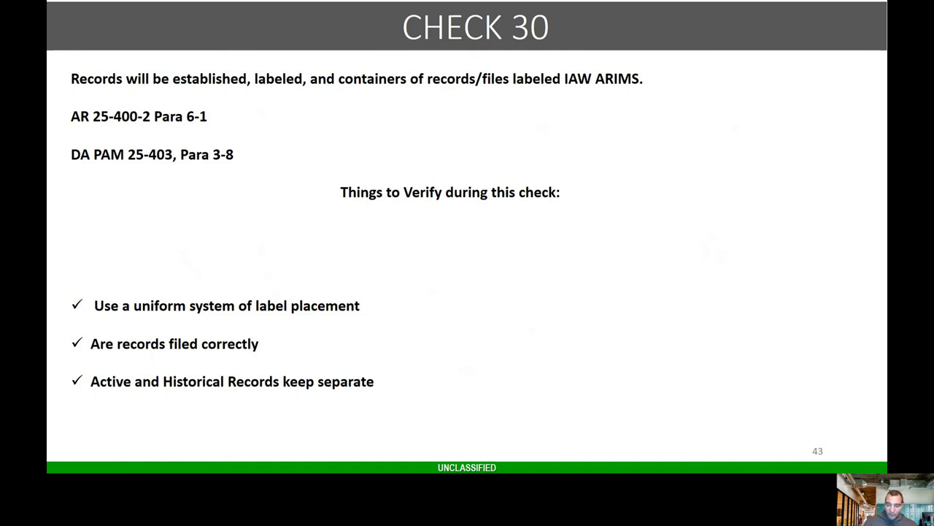
Advance the slideshow to the AR 25-400-2 para 6-1 ARIMS labeling slide
key("right")
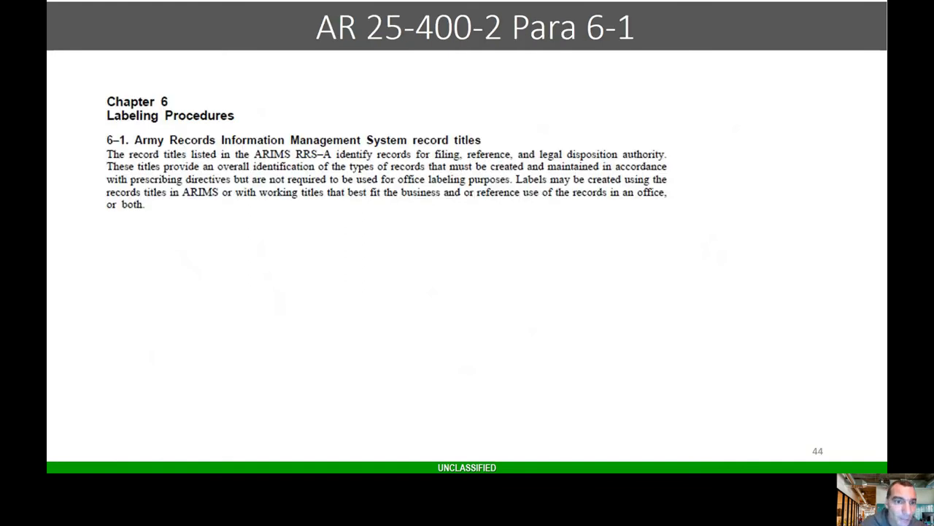
Advance to slide 45, ARIMS File Examples, with labeled cabinet and binder photos
key("Right")
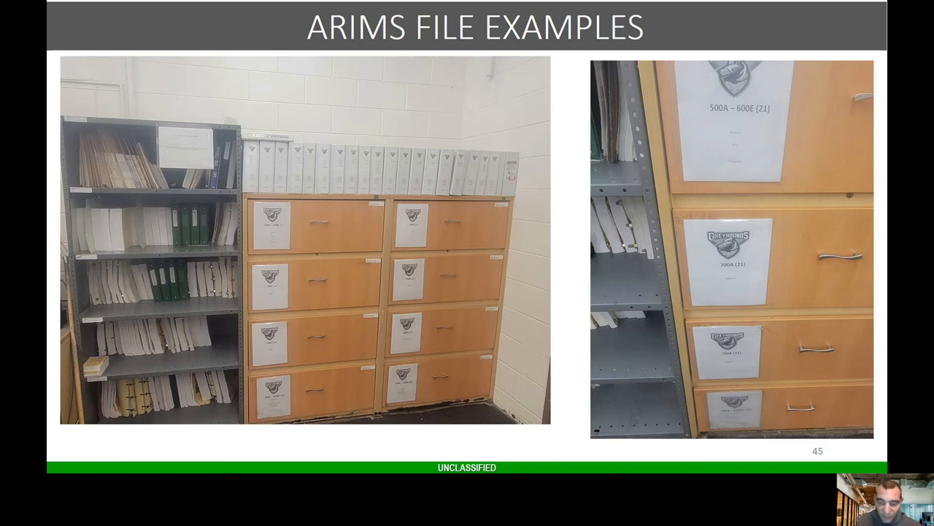
Step through the file drawer photo slides to slide 49's labeled white binders
key("right")
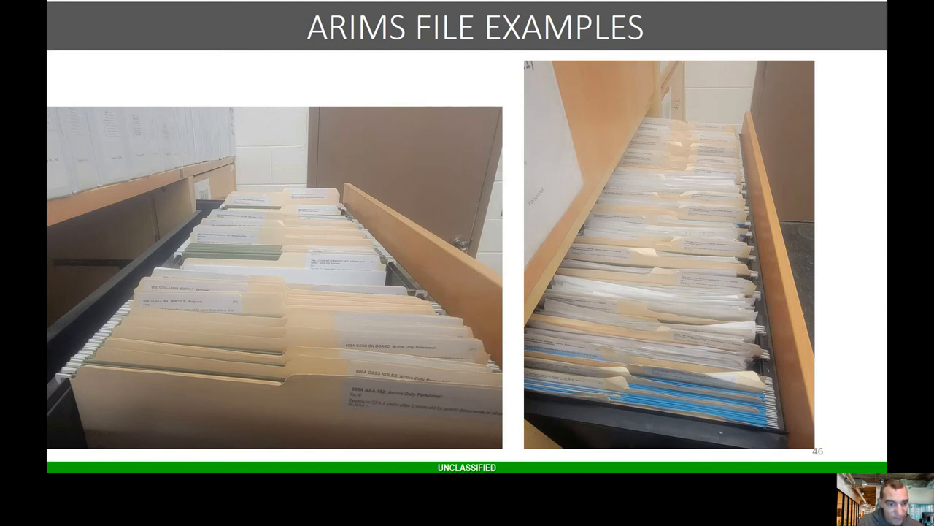
key("right")
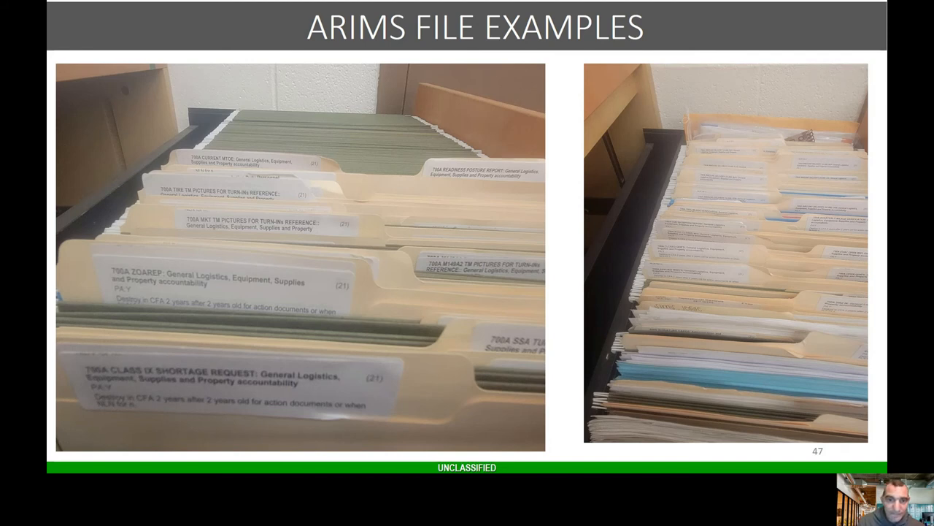
key("right")
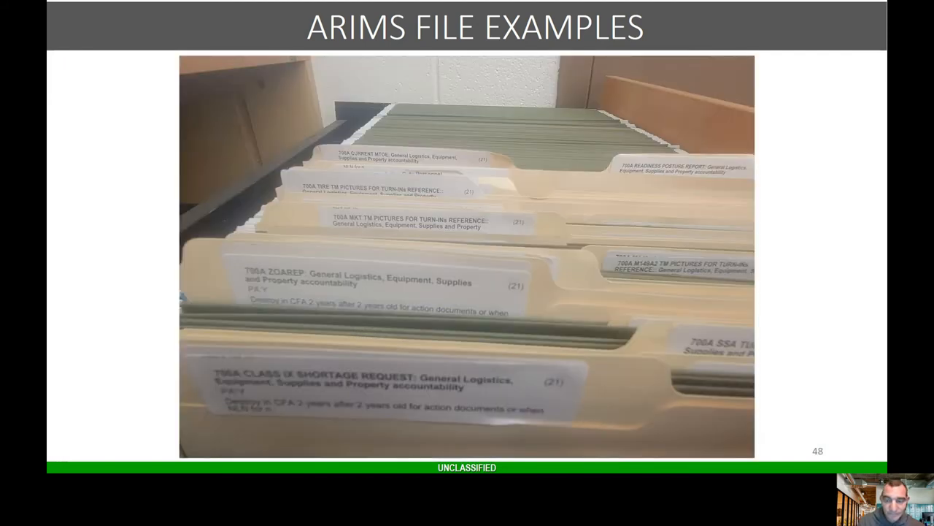
key("right")
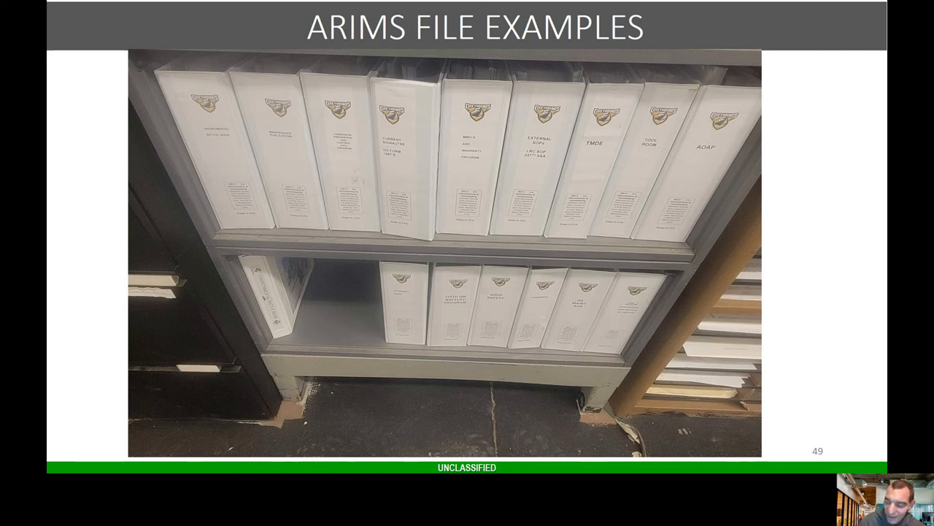
Show the folder, dummy folder and guide card diagram with 600D labels
key("Right")
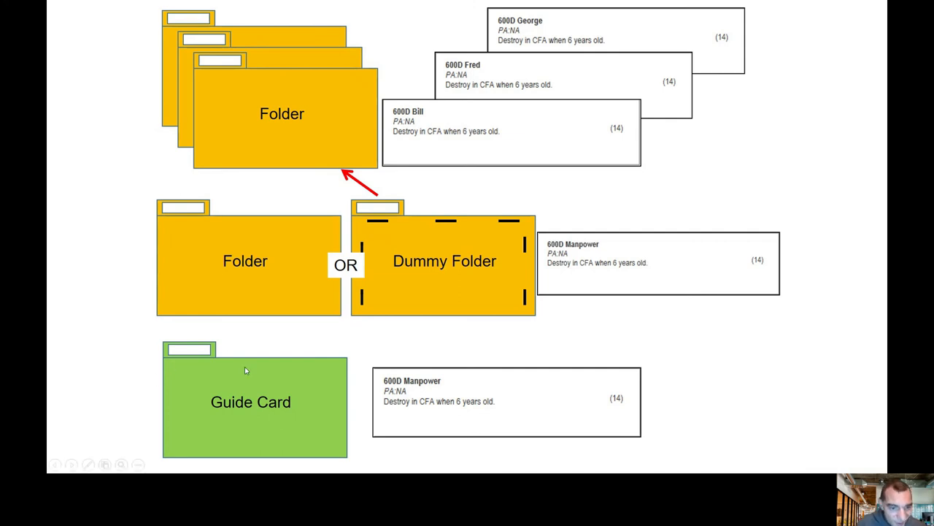
mouse_move(300, 114)
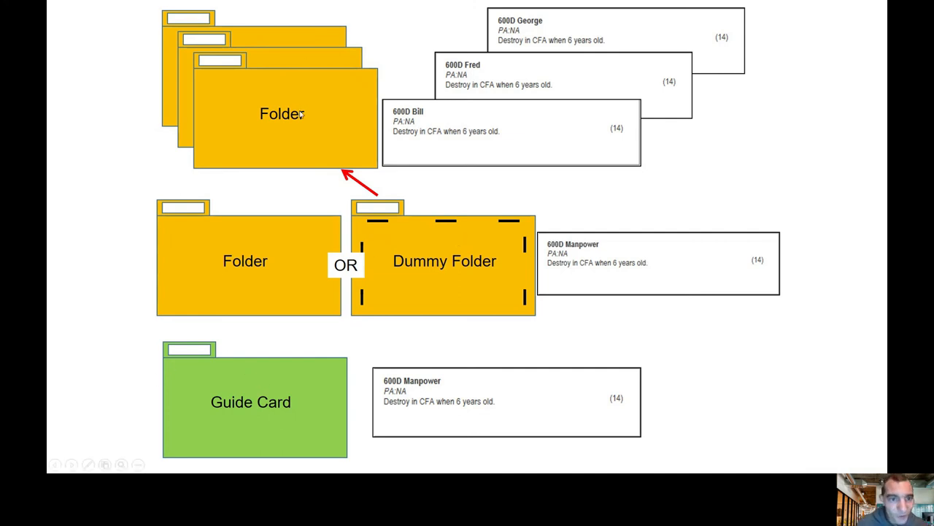
mouse_move(405, 380)
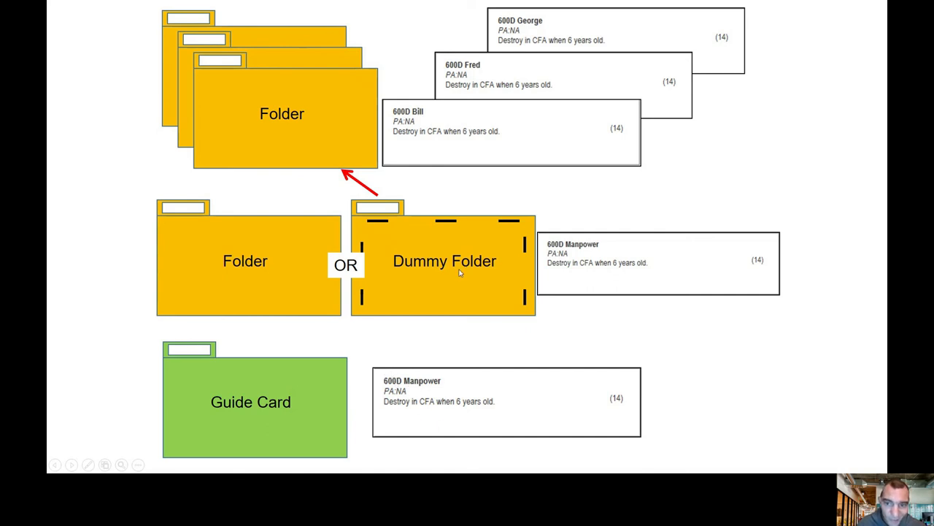
mouse_move(311, 123)
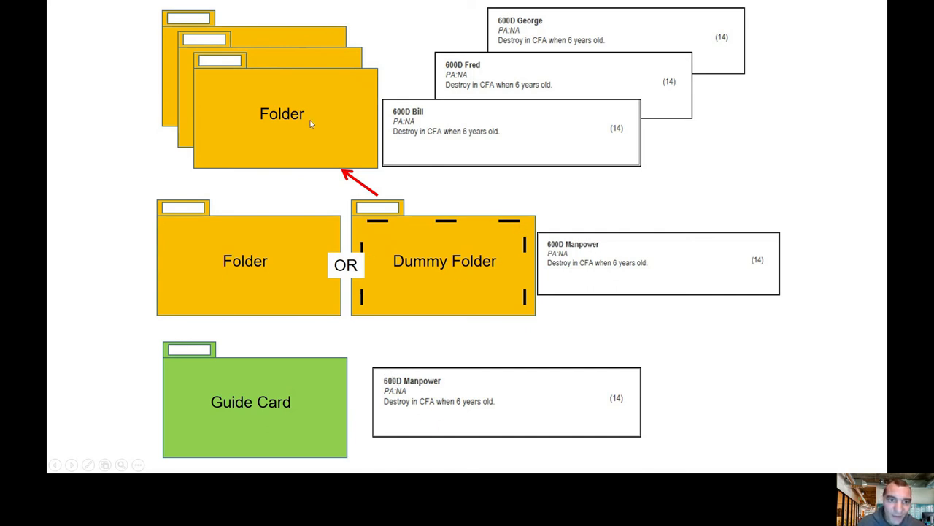
mouse_move(308, 107)
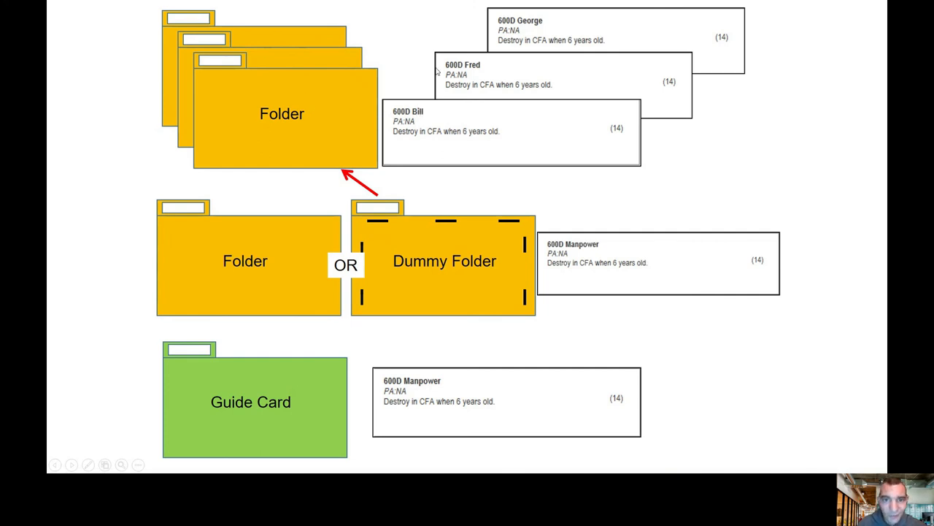
mouse_move(493, 28)
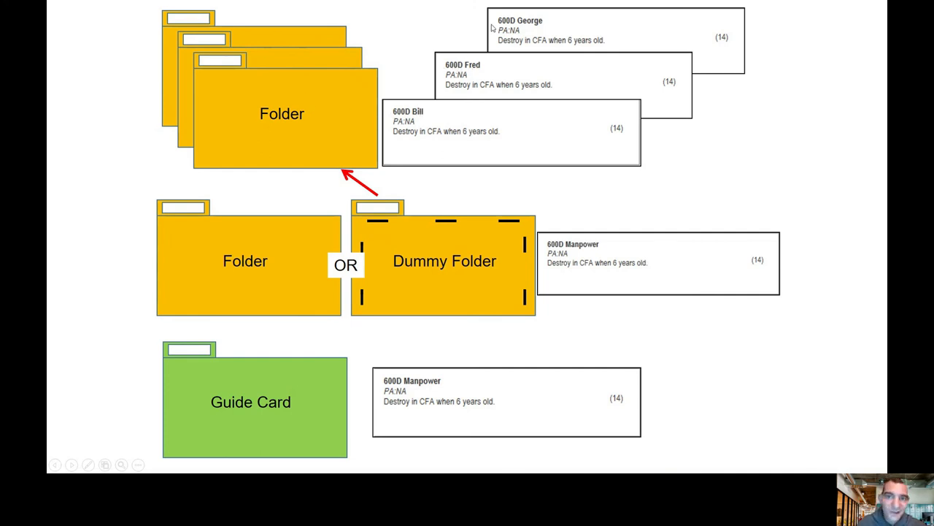
mouse_move(408, 143)
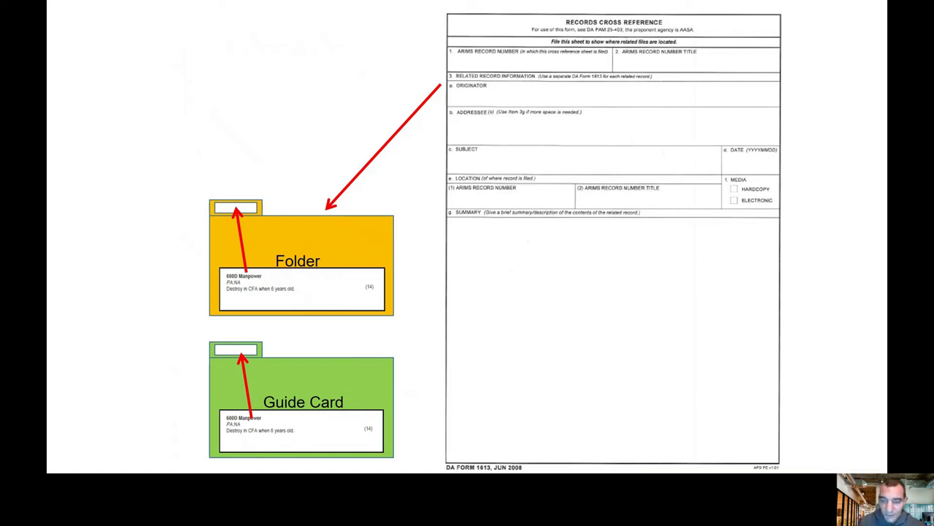
Advance to the file cabinet slide with container labels, lock and classification sticker
key("Right")
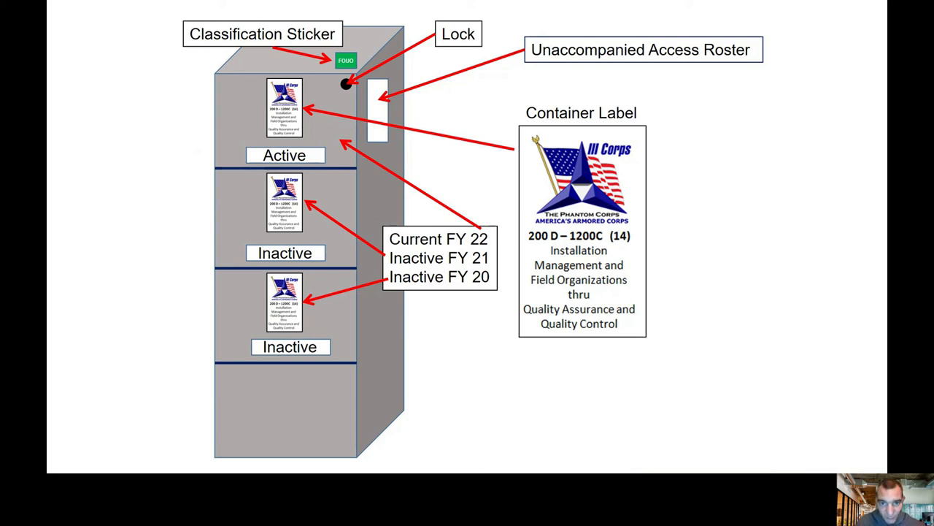
Advance through the active drawer and Supply Management slides to the Tool Room 800D labels
key("Right")
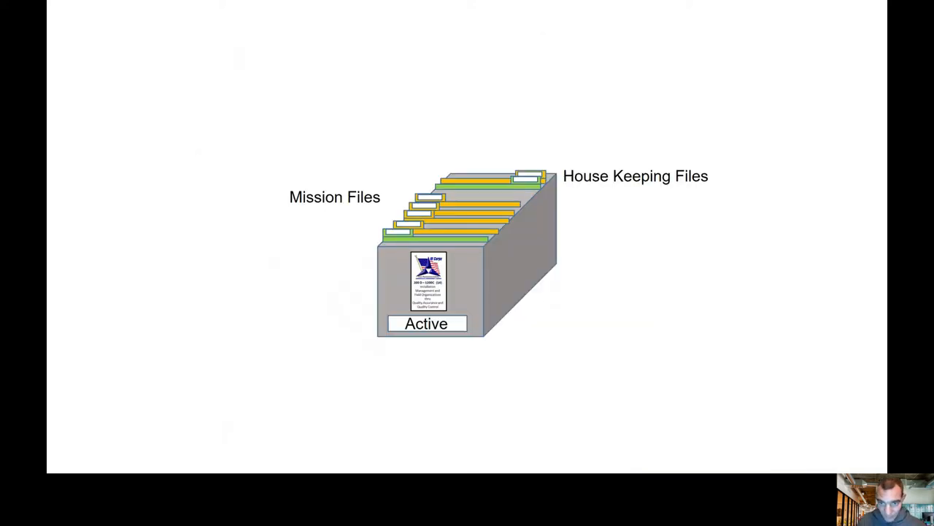
key("right")
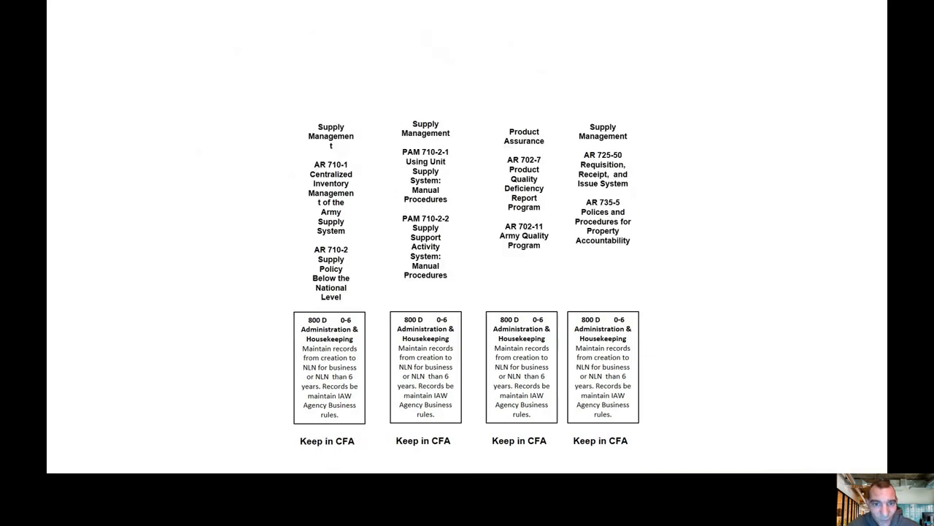
key("Right")
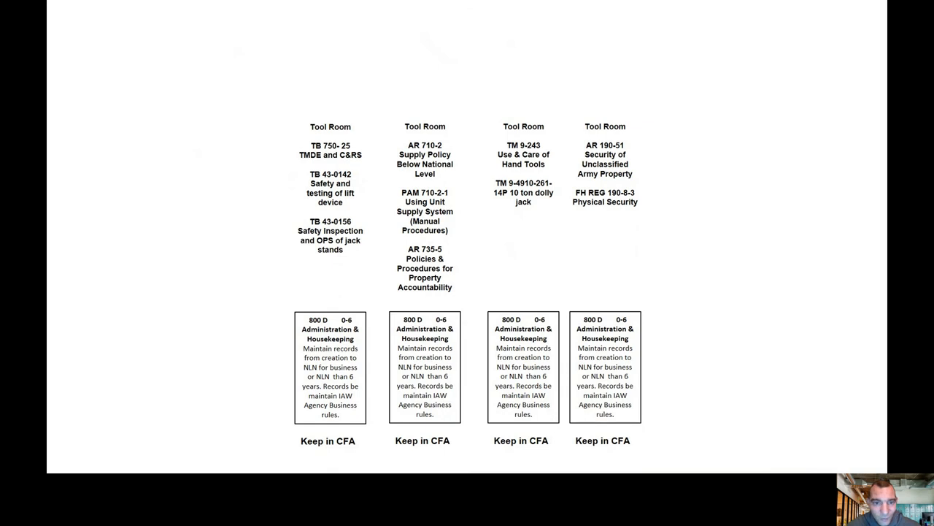